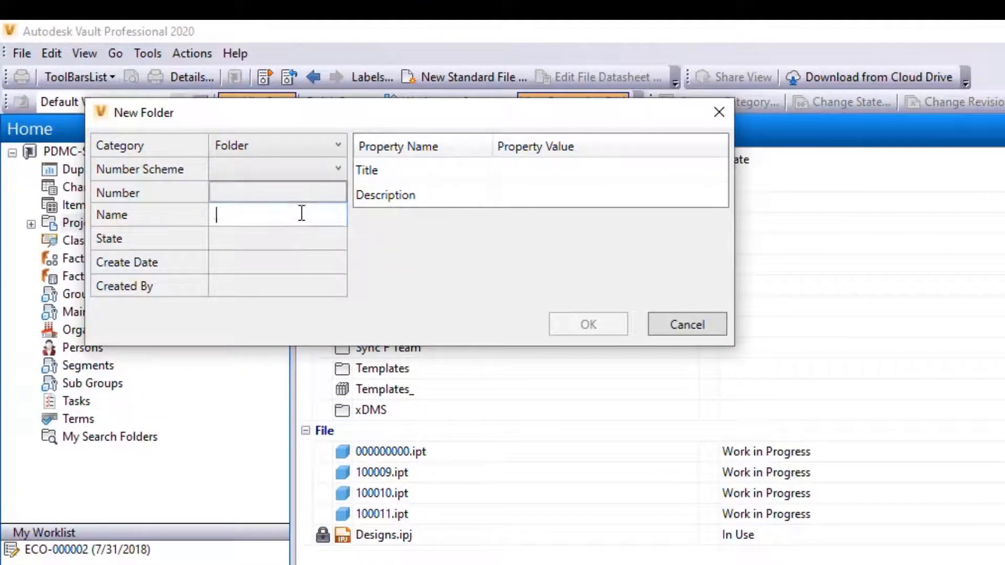
- Enter name 'Imported Files', title 'Import Format Files' and description 'consumption' for the new folder
text(Imported Files)
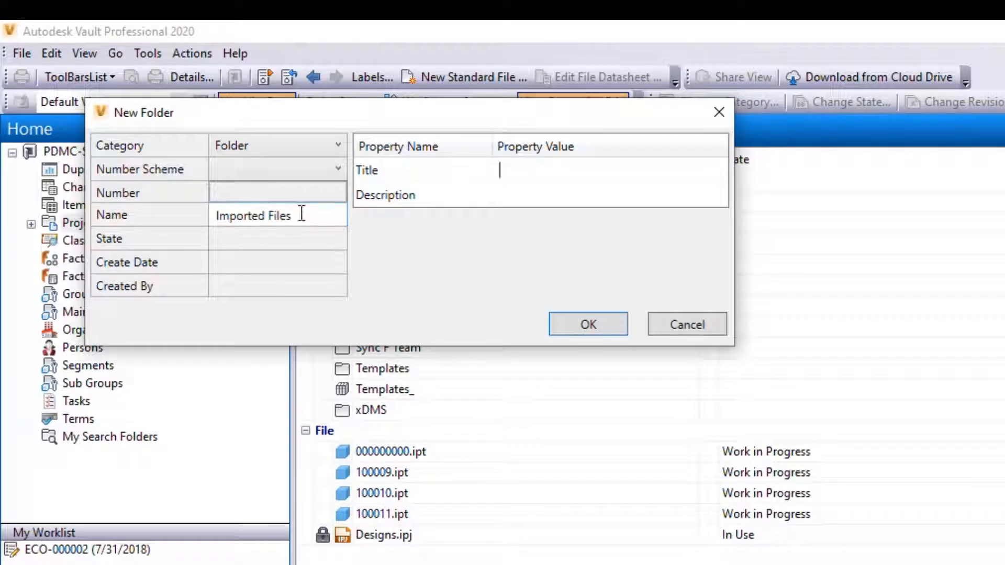
text(Import Format Files)
click(609, 195)
text(Files to be moved for)
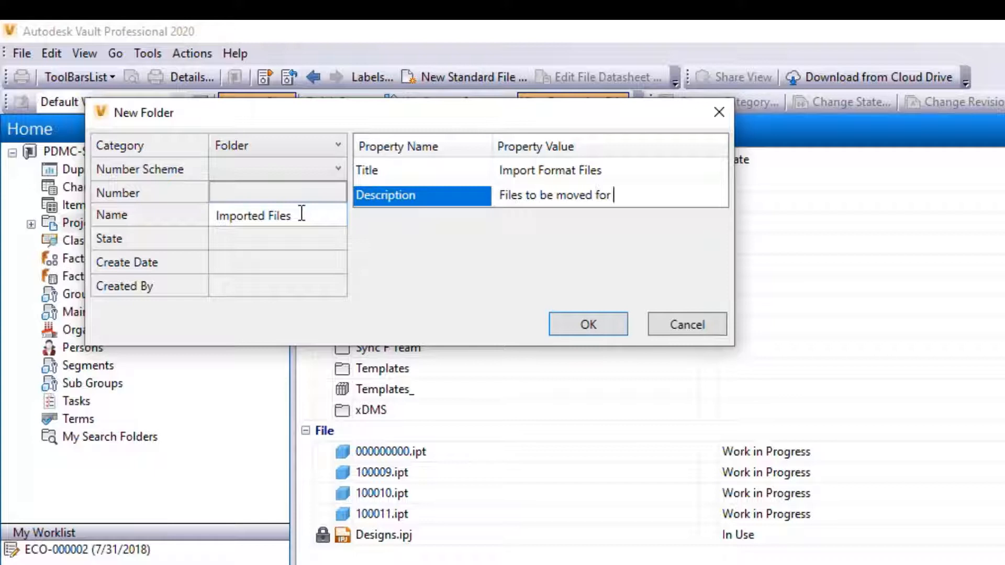
text(consumption)
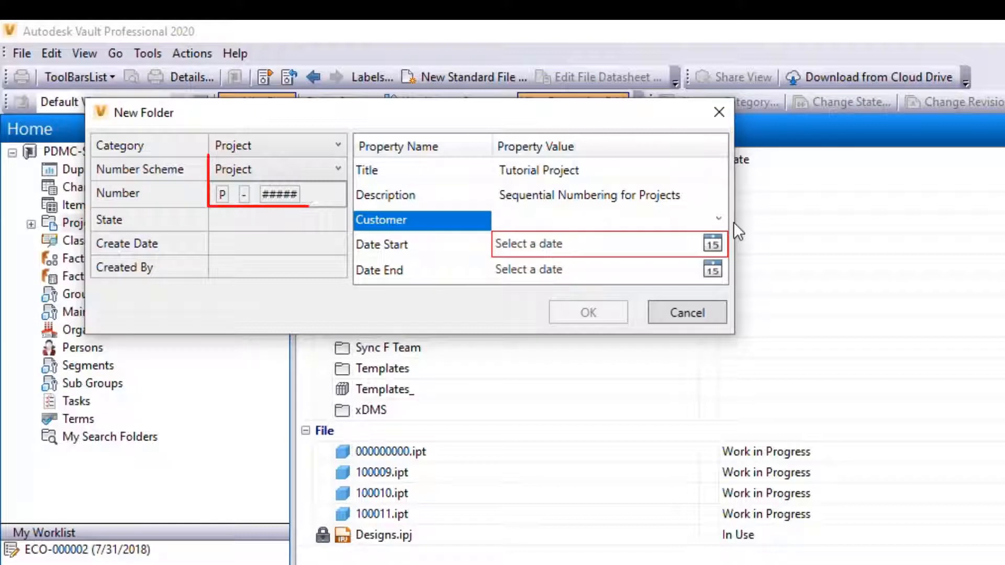
- Set the project folder's customer to Internal and pick its start date from the calendar
click(275, 168)
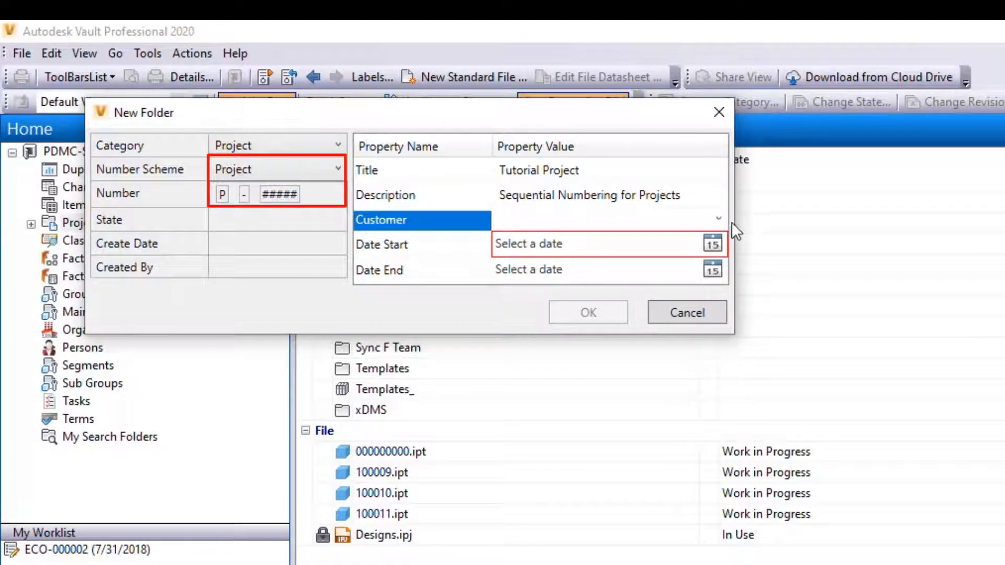
click(717, 219)
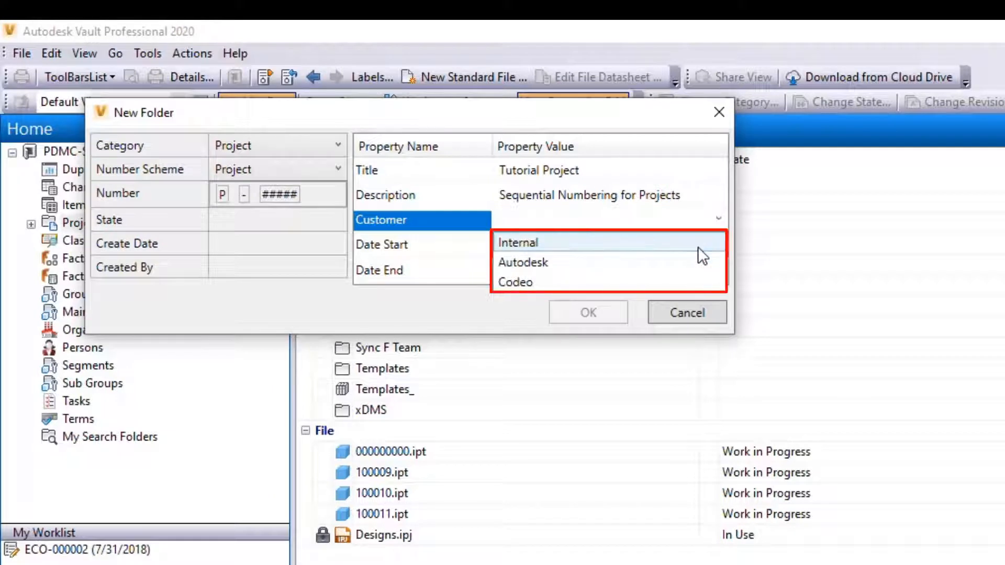
click(517, 242)
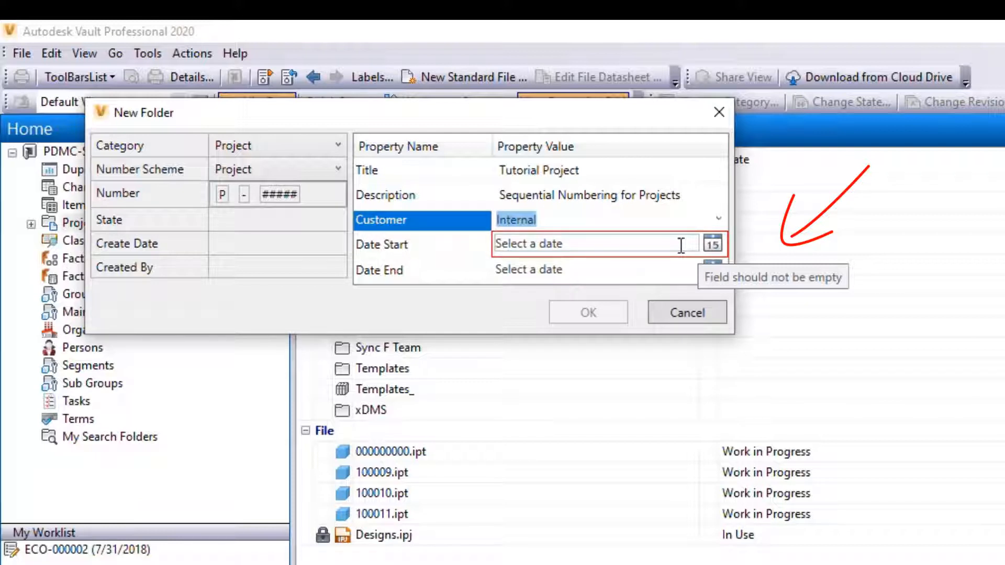
mouse_move(682, 261)
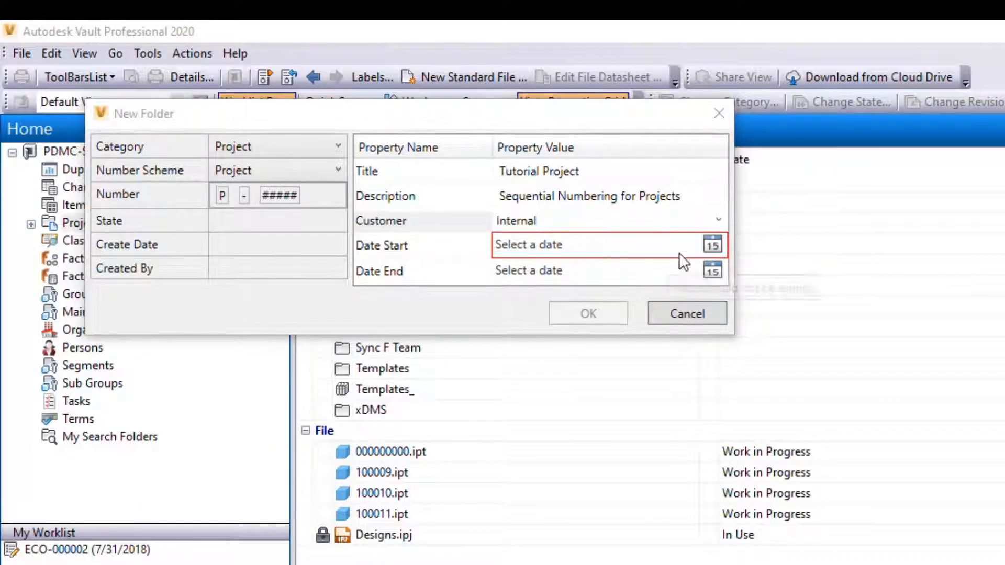
click(712, 244)
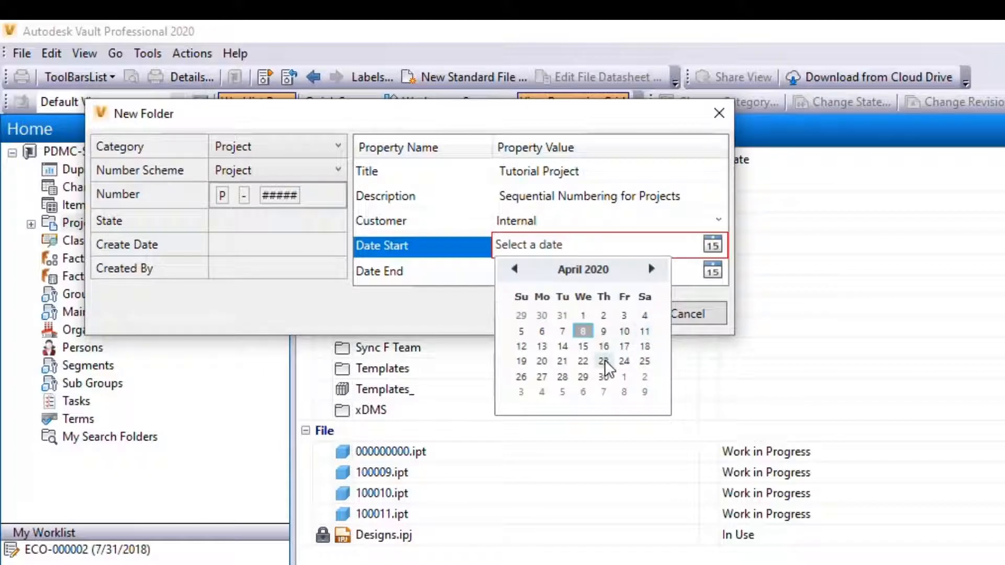
click(624, 361)
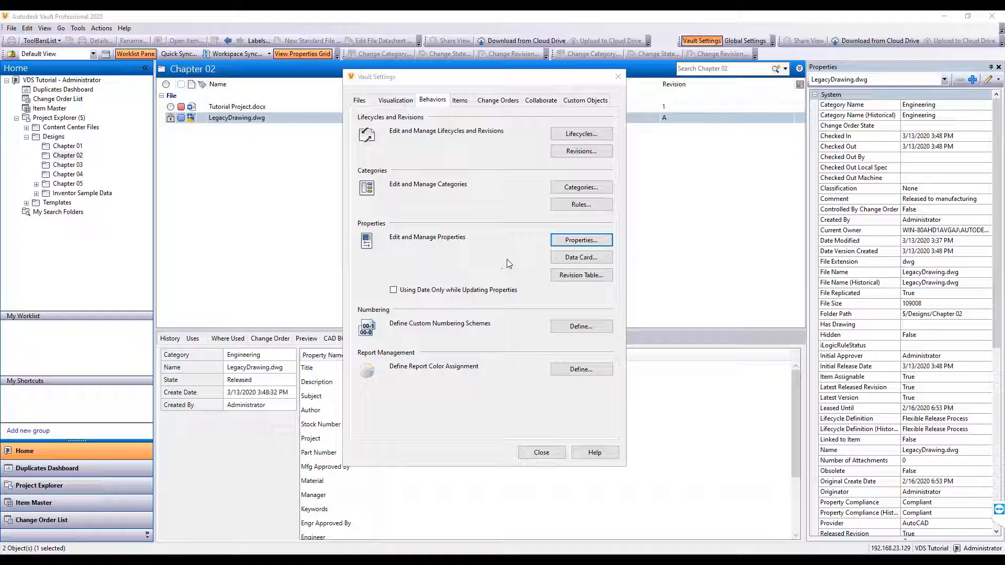
- Show the Property Definitions list from the Behaviors settings
click(578, 240)
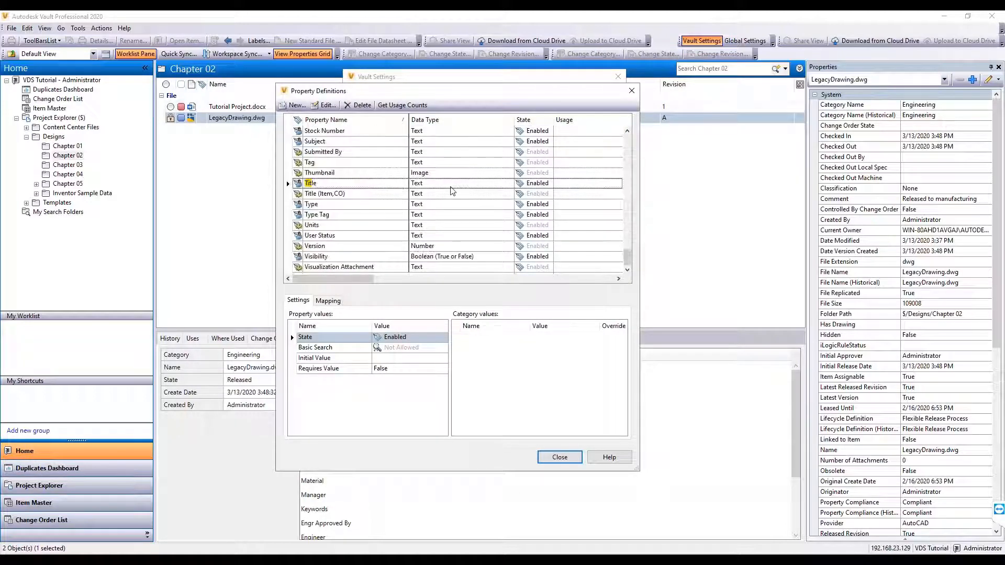
- Associate the Title property with Folder and Project folder object types
click(311, 183)
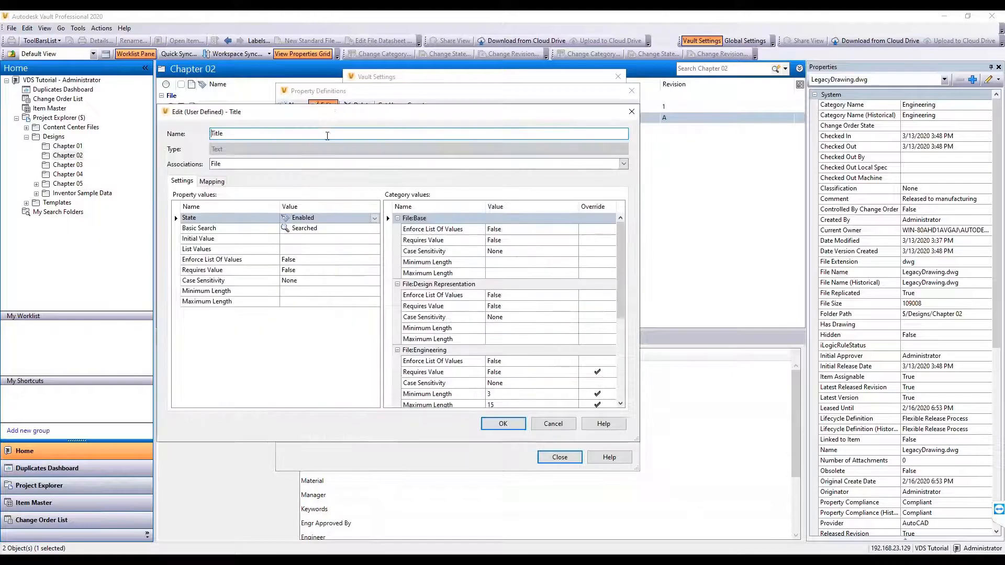
click(621, 163)
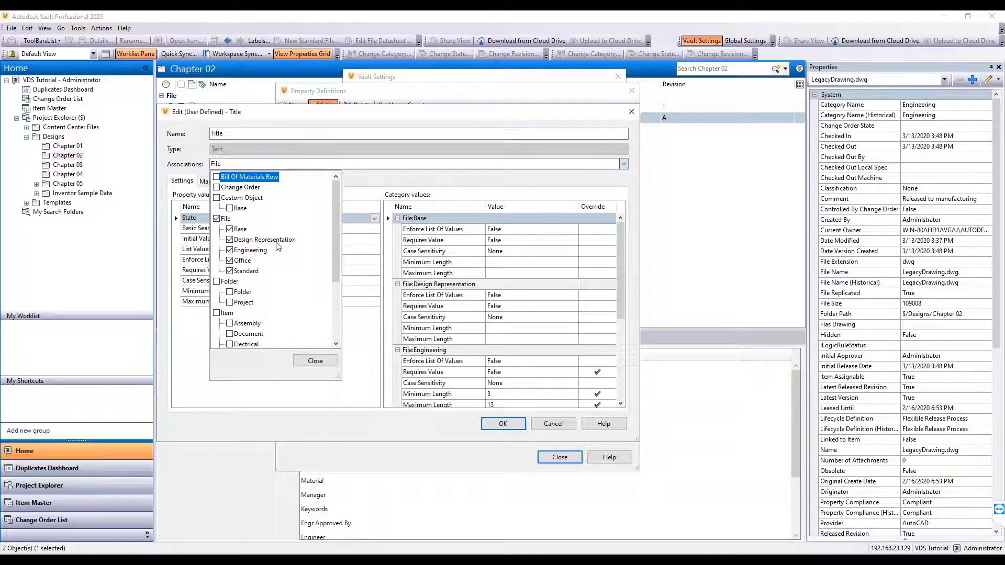
click(217, 292)
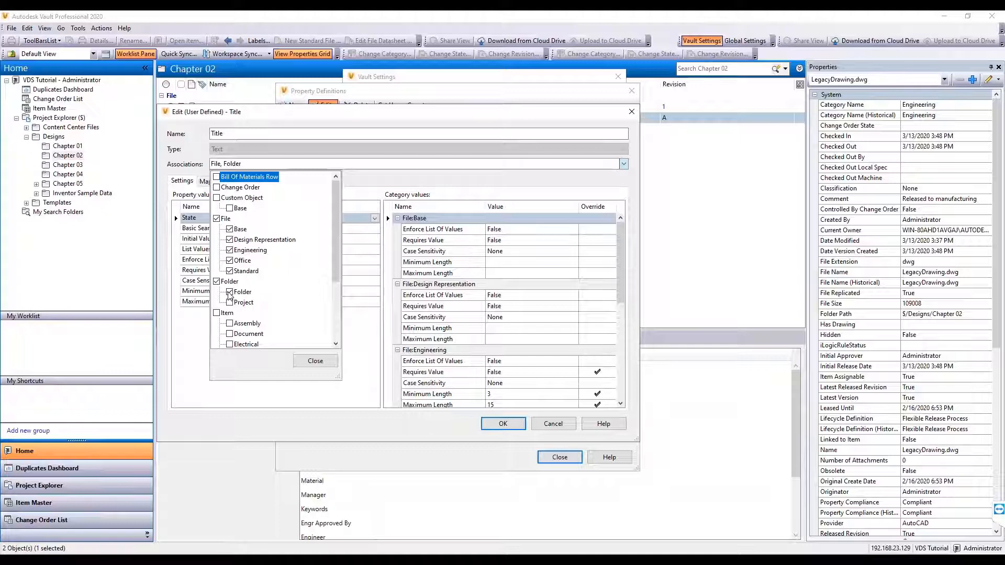
click(315, 361)
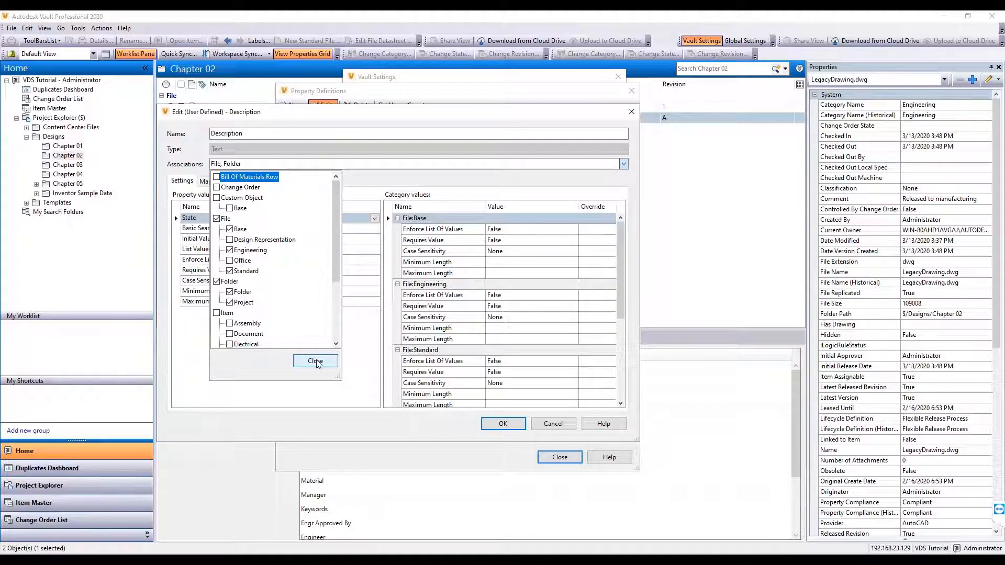
click(315, 361)
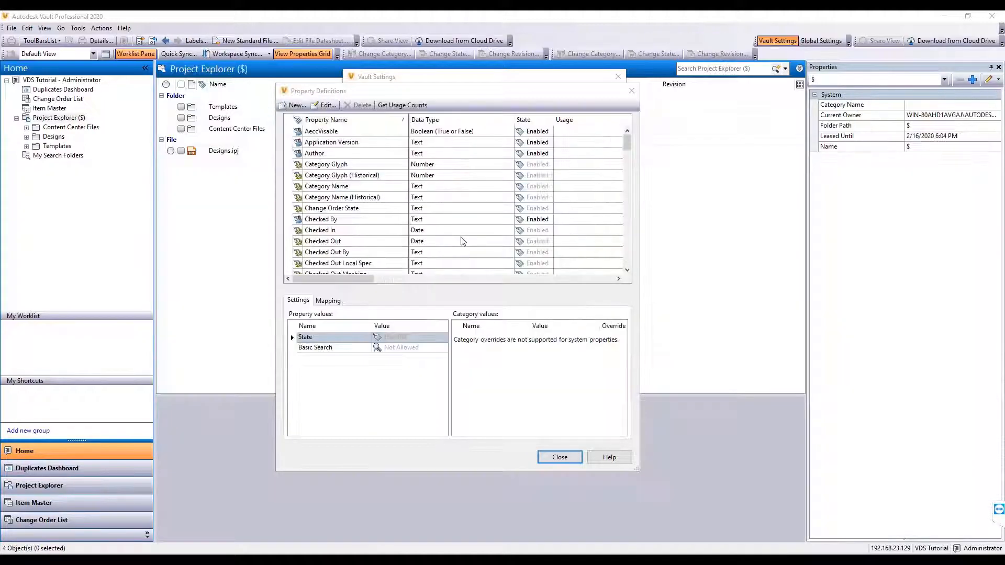
- Define a Customer folder property with list values Internal, Autodesk, Codeo and save it
click(293, 104)
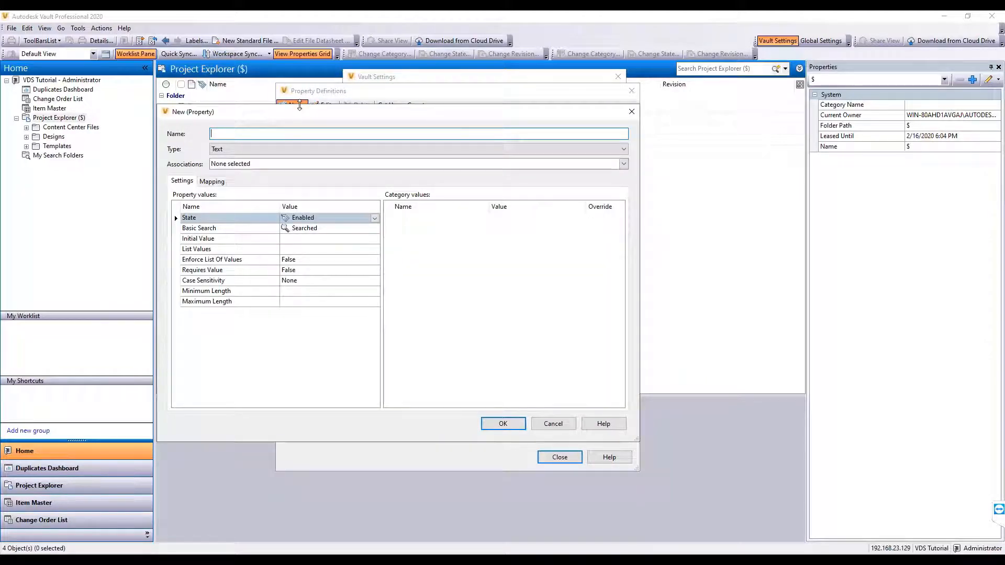
click(621, 164)
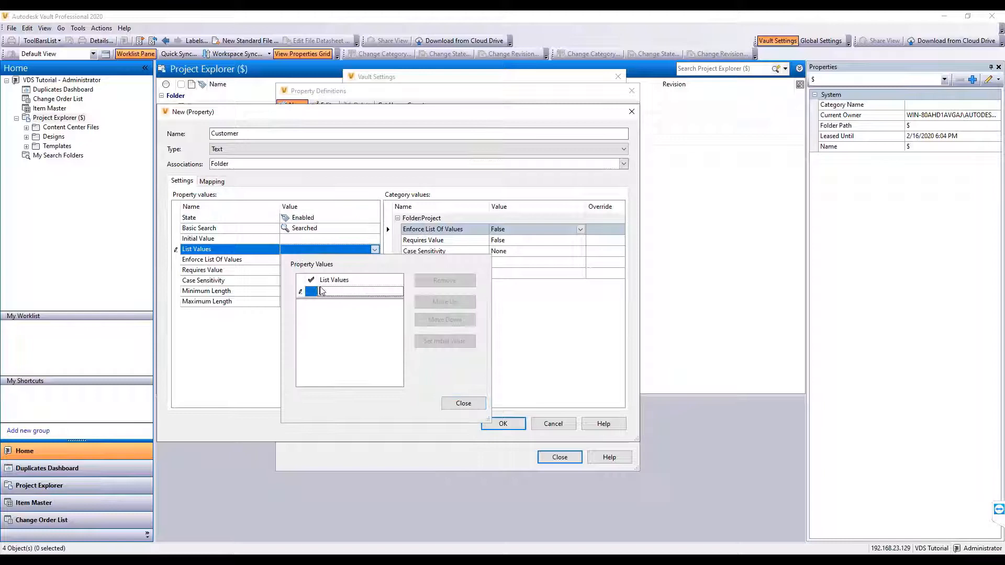
text(Autodesk)
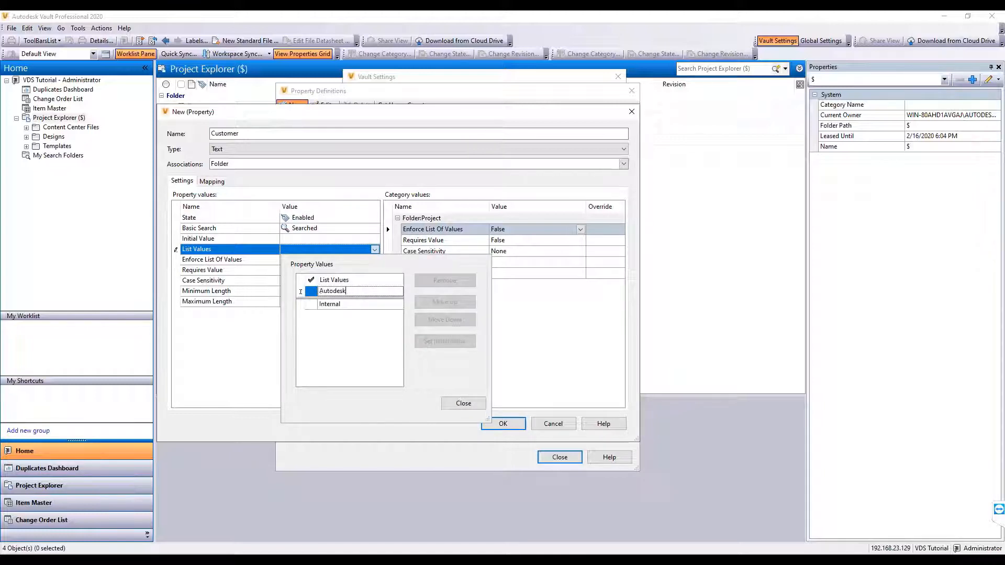
click(462, 403)
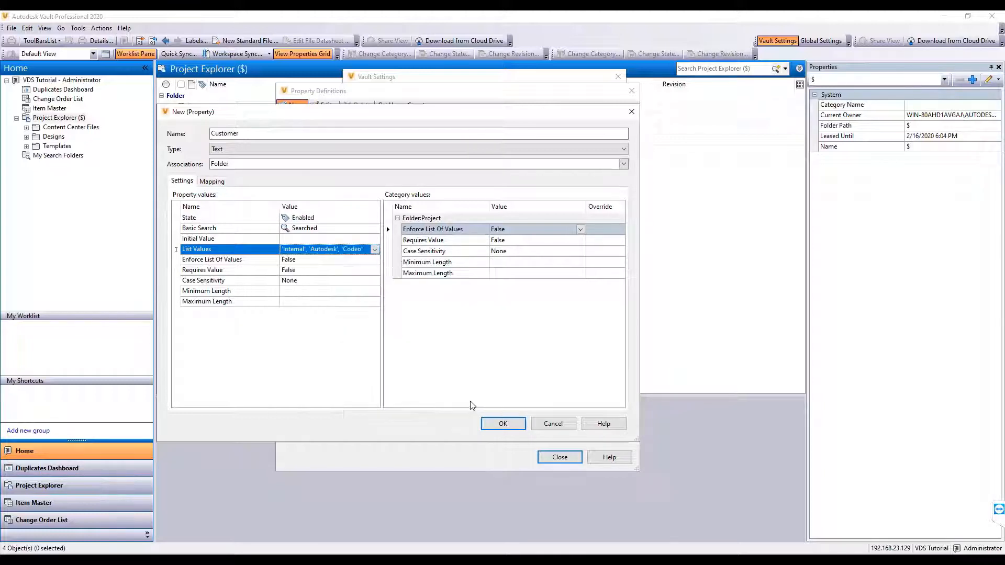
click(502, 424)
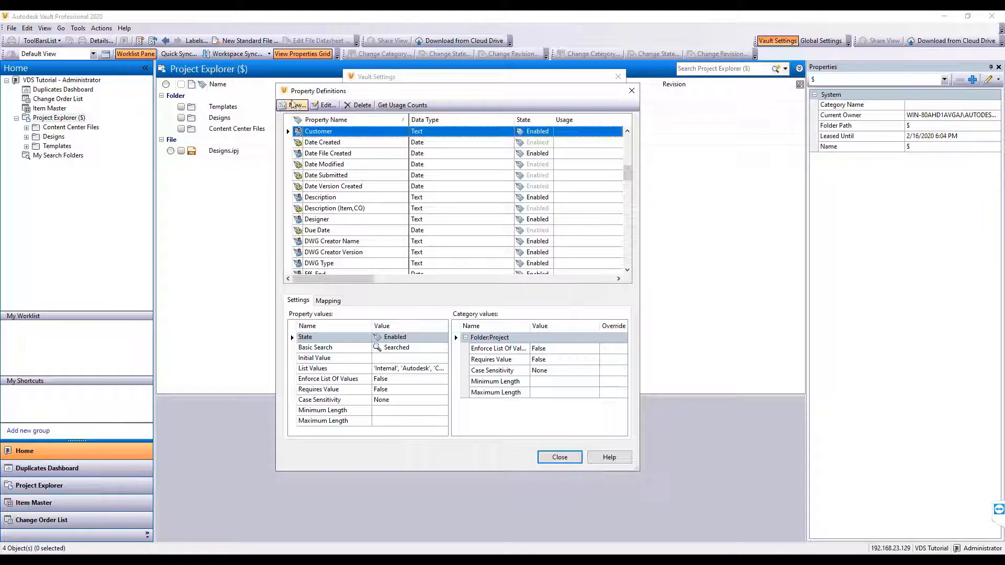
- Define a new Date-type folder property that does not require a value
click(292, 104)
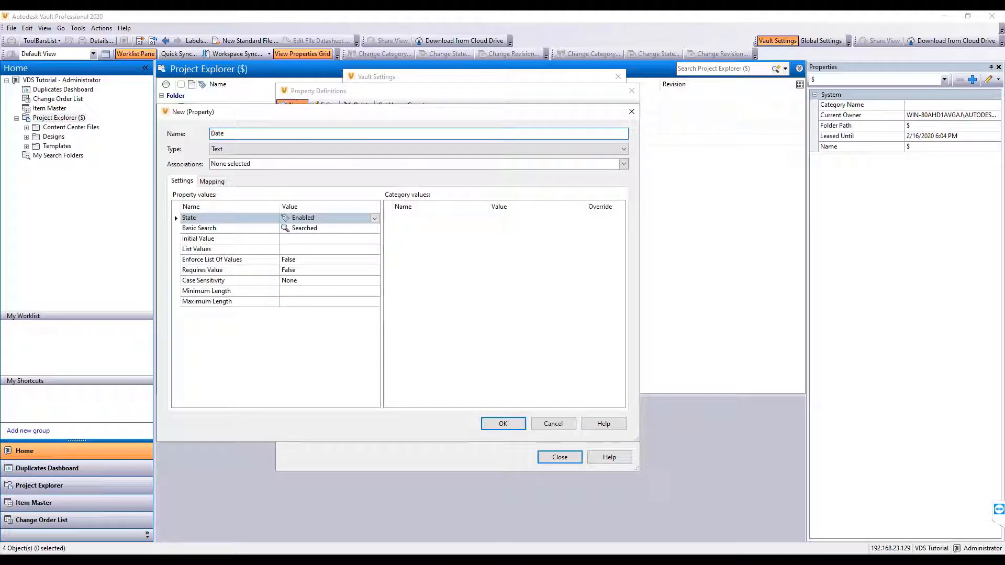
click(619, 149)
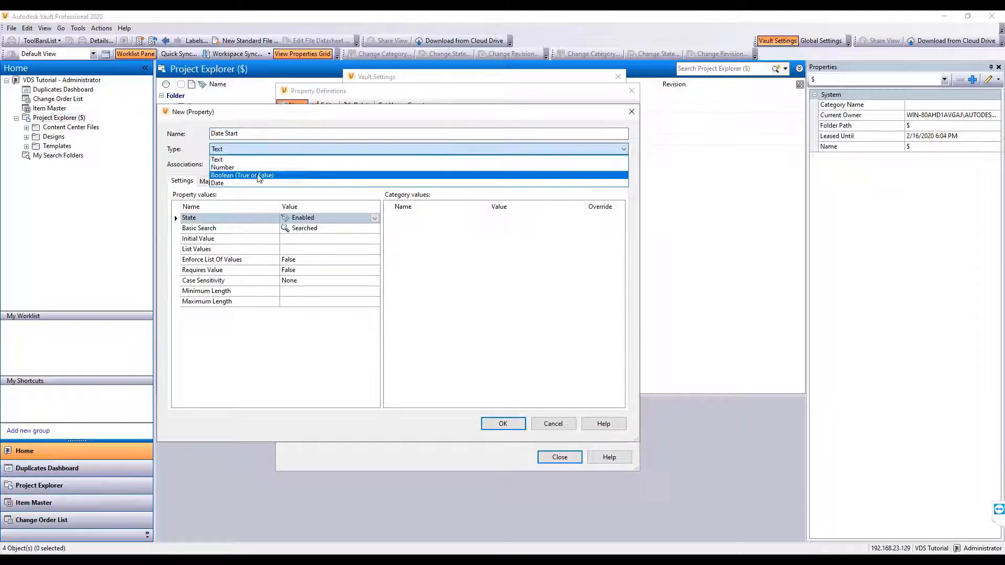
click(218, 183)
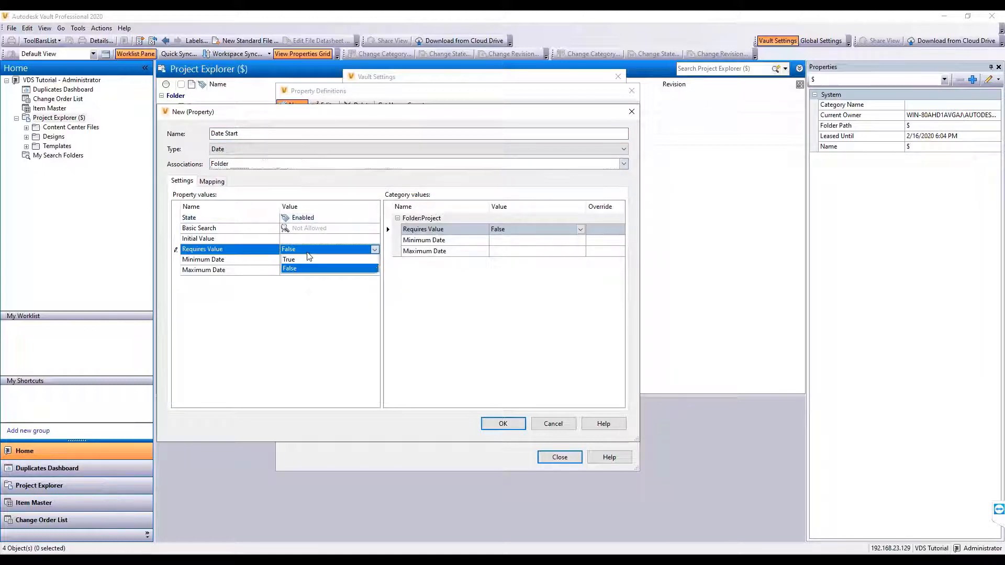
click(502, 423)
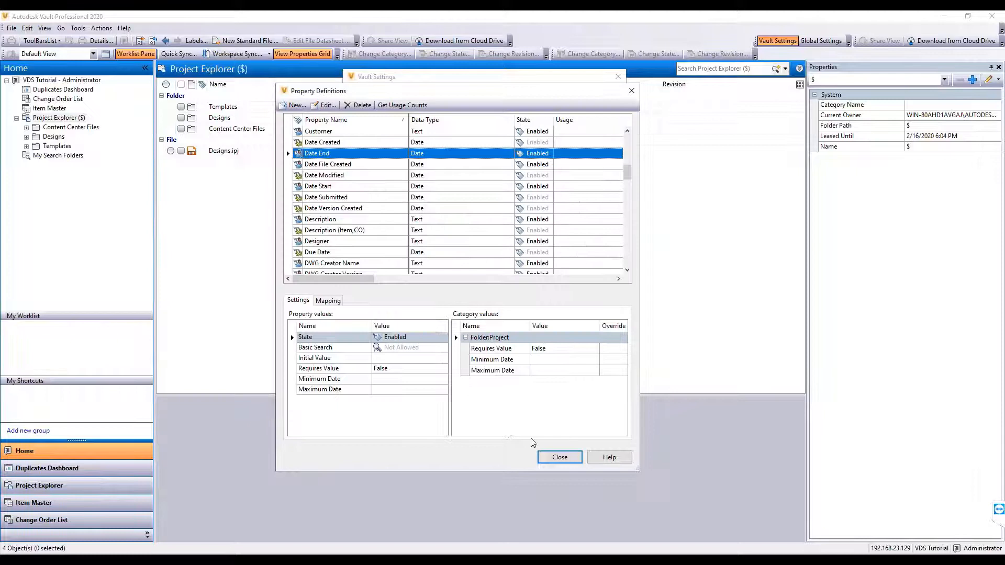
- Close the Property Definitions and Vault Settings dialogs
click(557, 457)
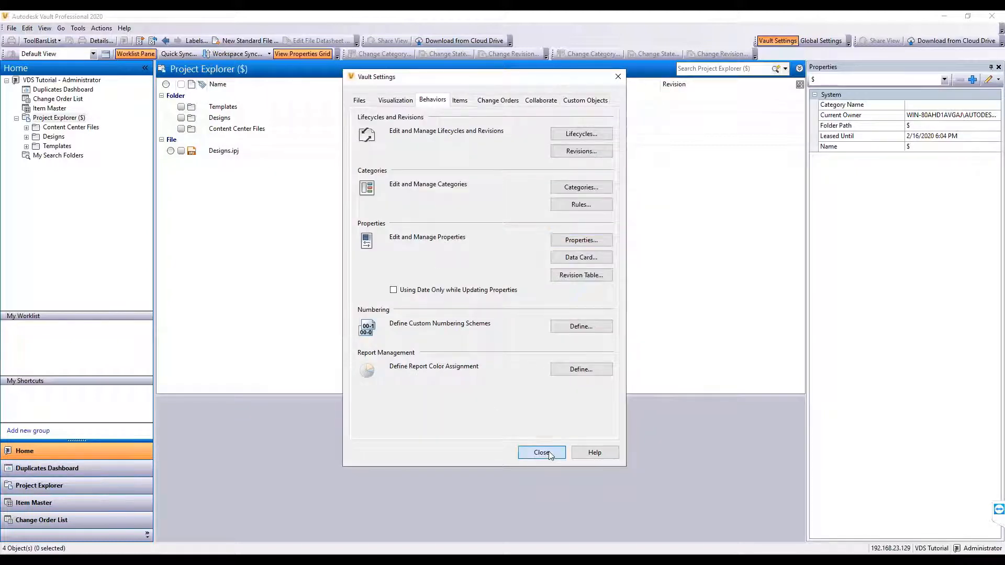
click(542, 452)
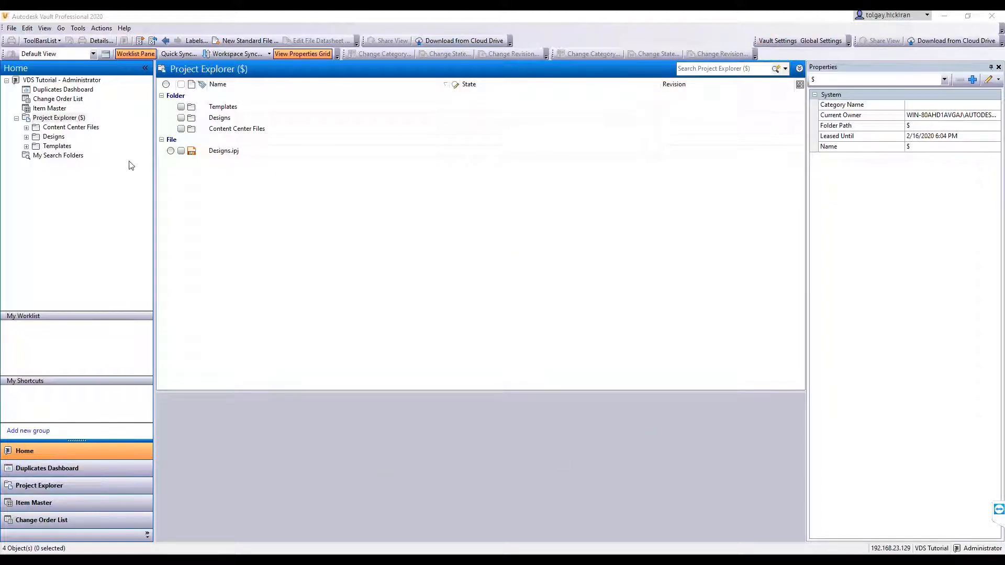
right_click(59, 118)
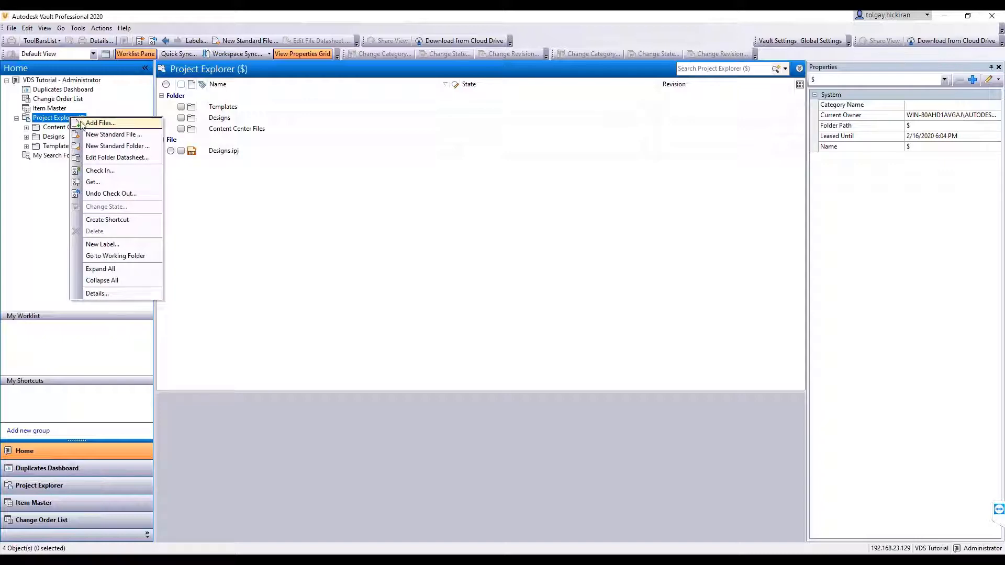
click(117, 146)
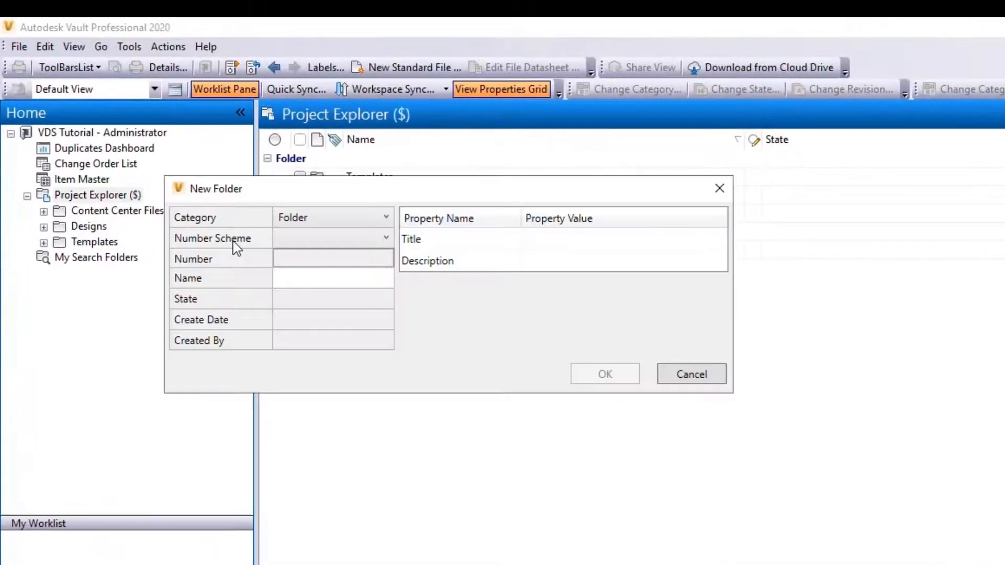
mouse_move(484, 318)
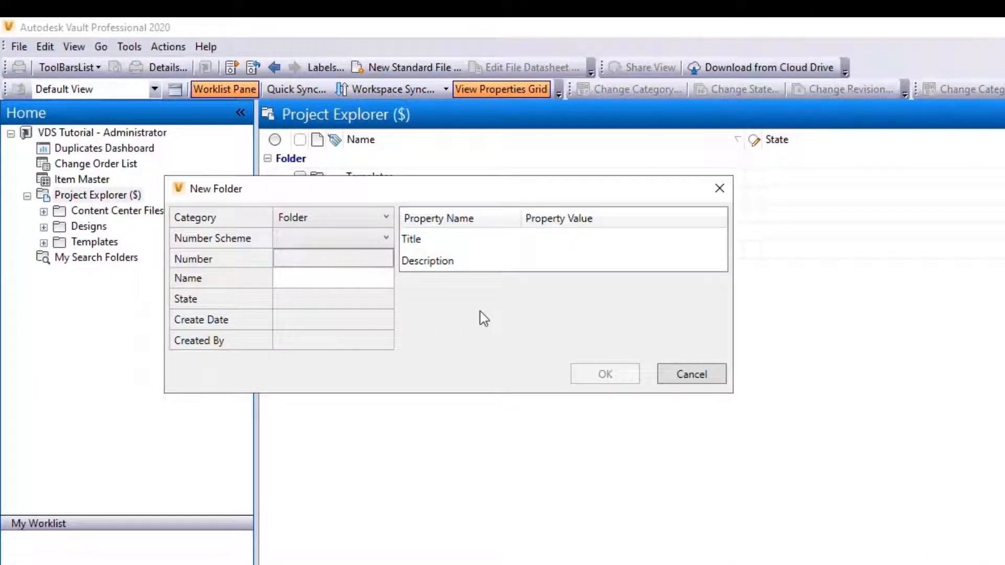
mouse_move(477, 309)
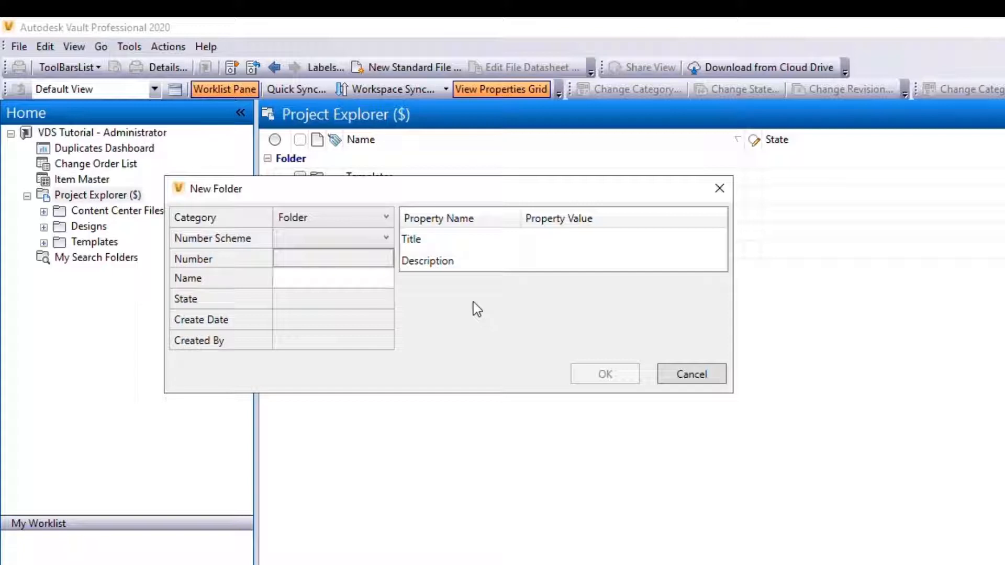
click(385, 218)
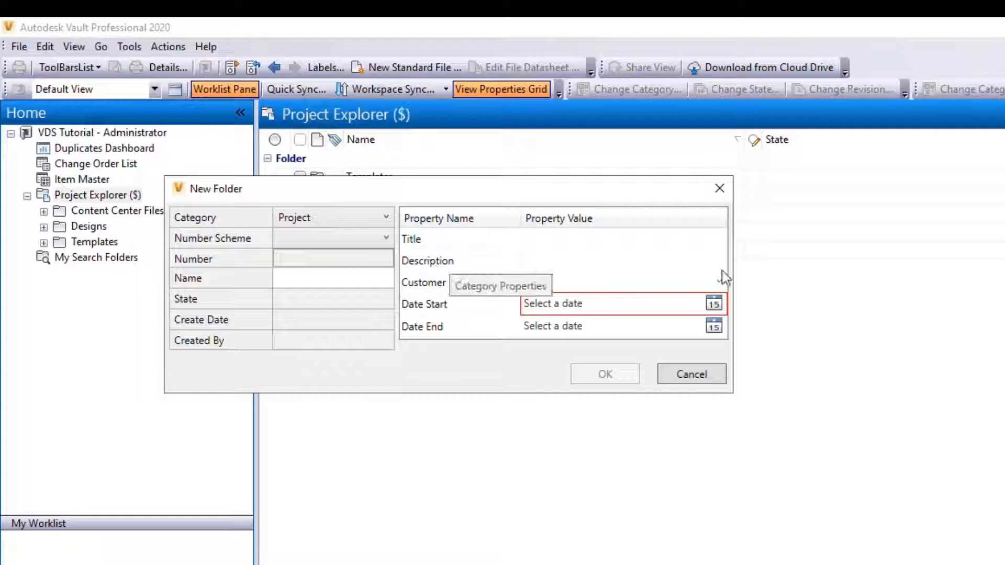
click(718, 283)
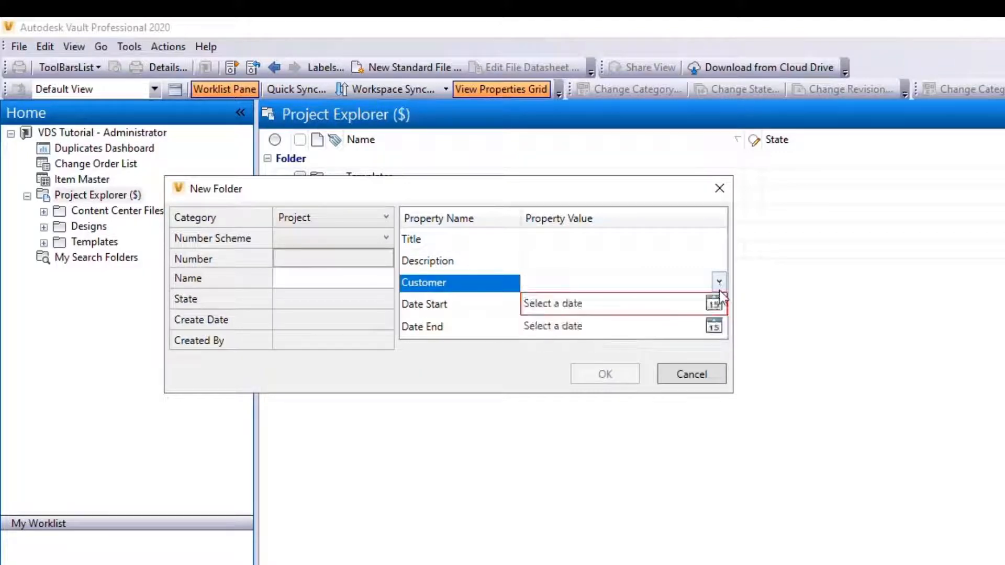
click(713, 303)
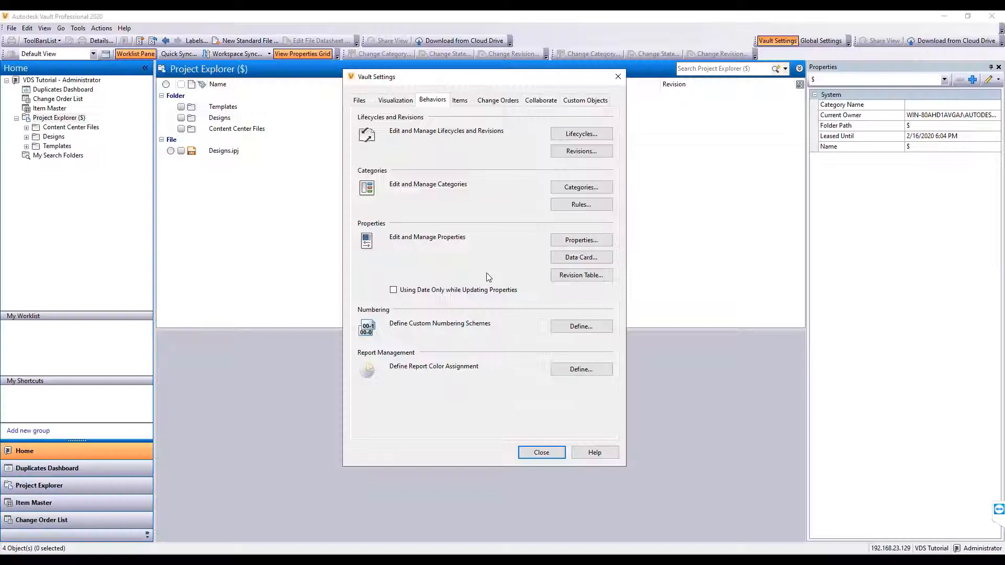
- Create a numbering scheme named Project with a 6-digit auto-generated field (P-######)
click(580, 326)
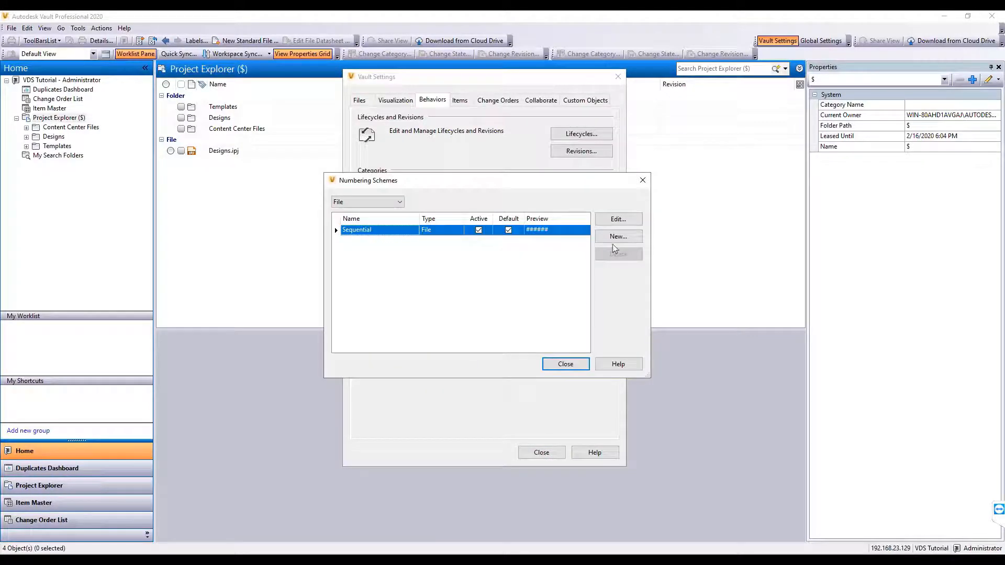
click(617, 236)
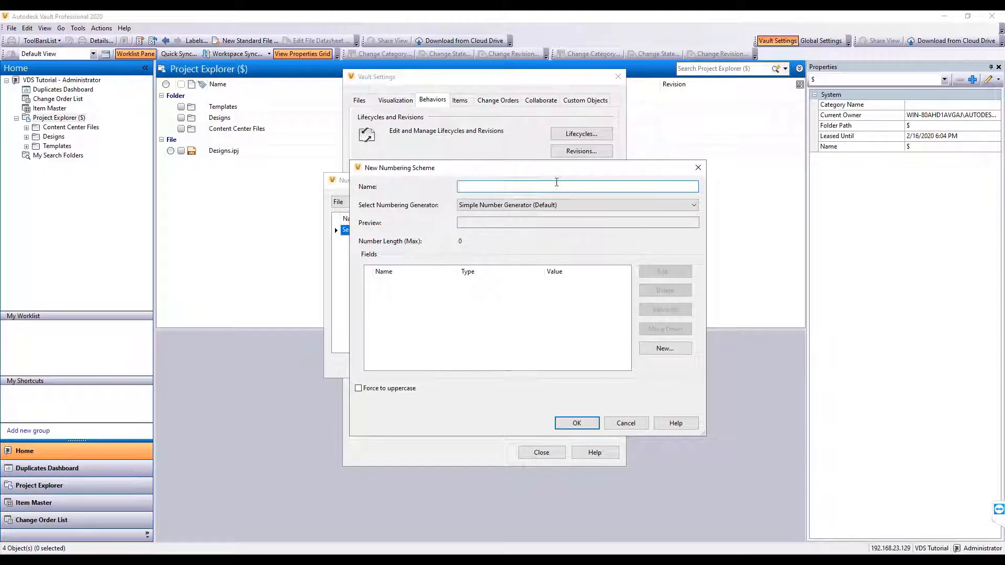
text(Project)
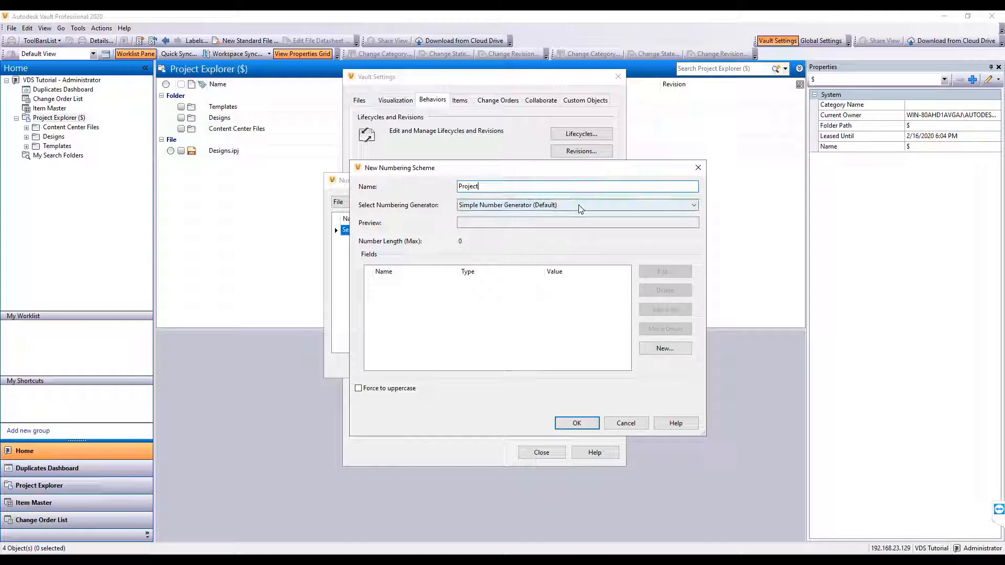
click(665, 348)
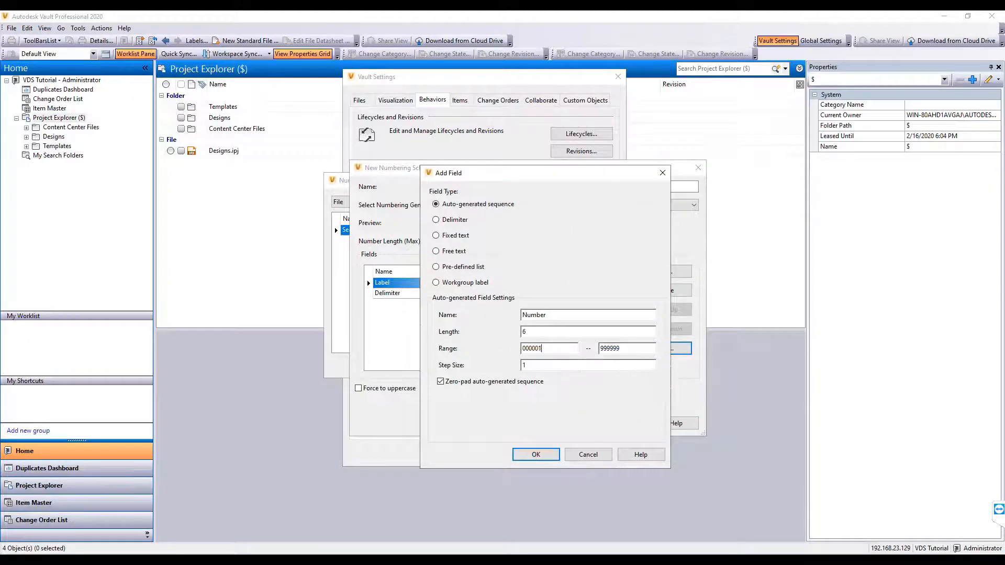
click(535, 455)
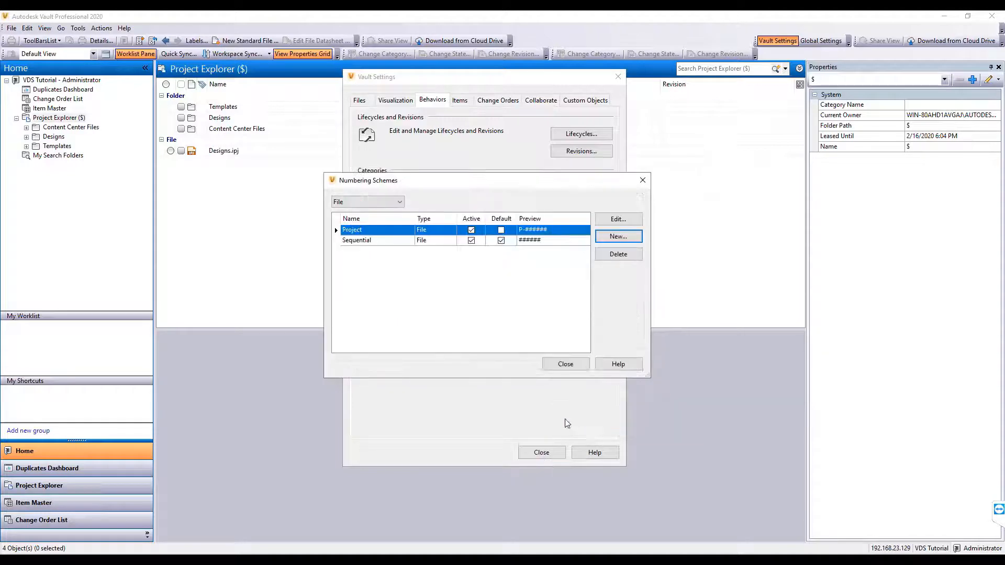
- Close the Numbering Schemes list and Vault Settings
click(564, 364)
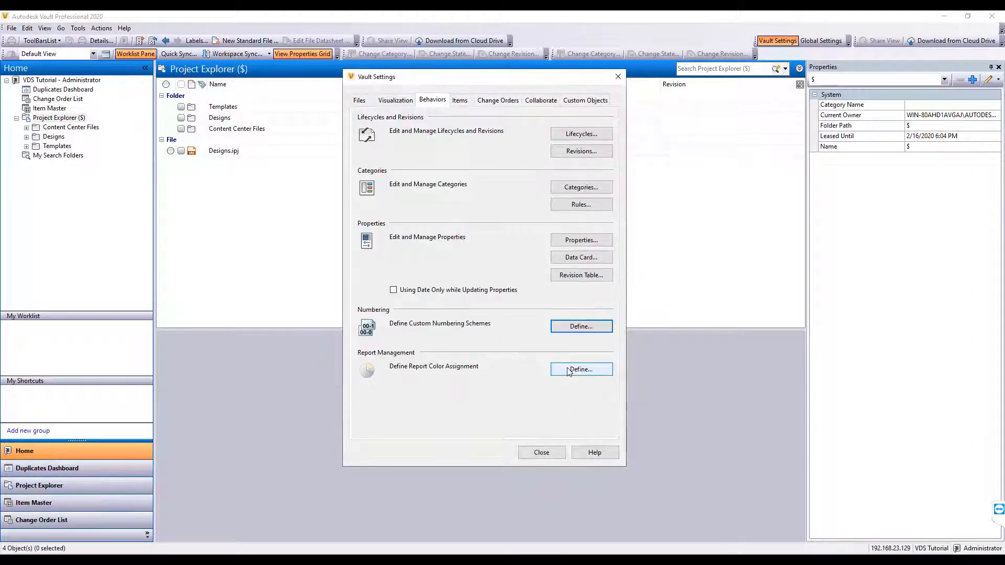
click(540, 452)
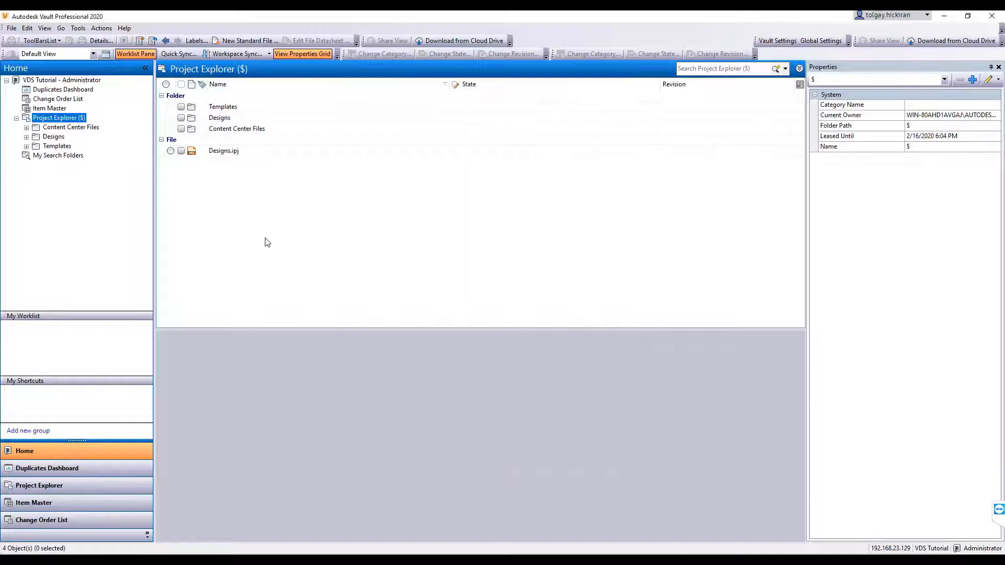
- Start a new folder at the vault root and set its category to Project
right_click(59, 117)
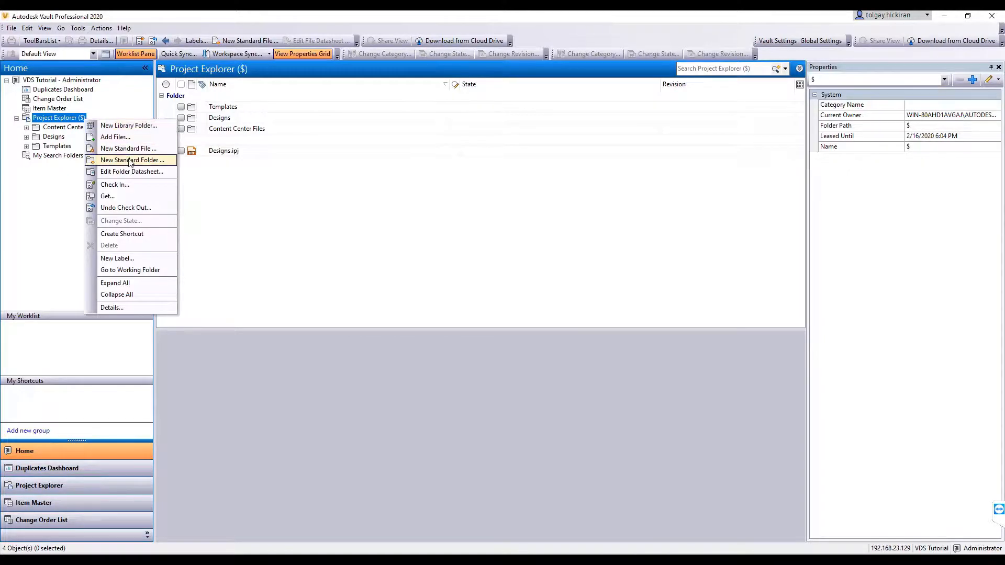
click(132, 159)
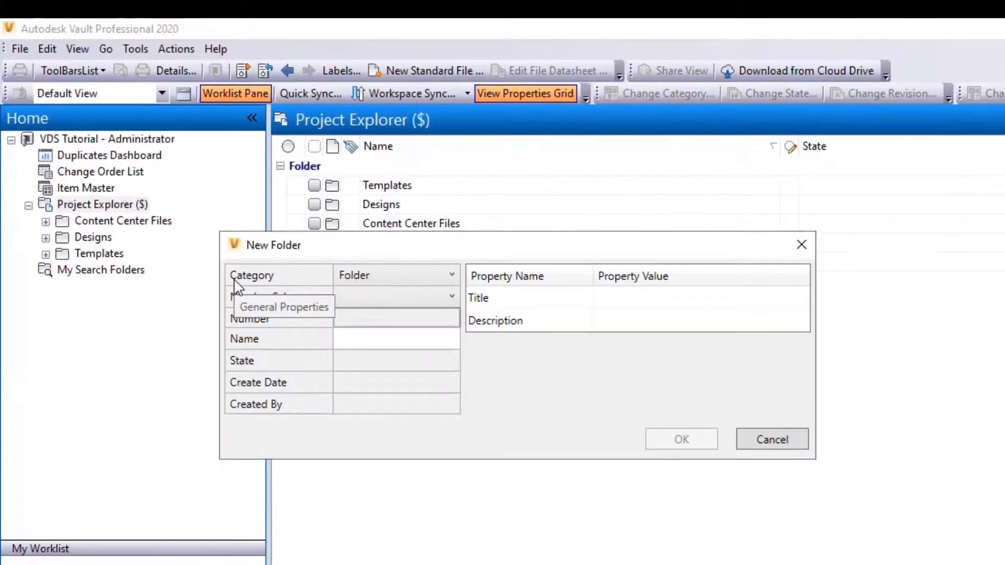
click(452, 275)
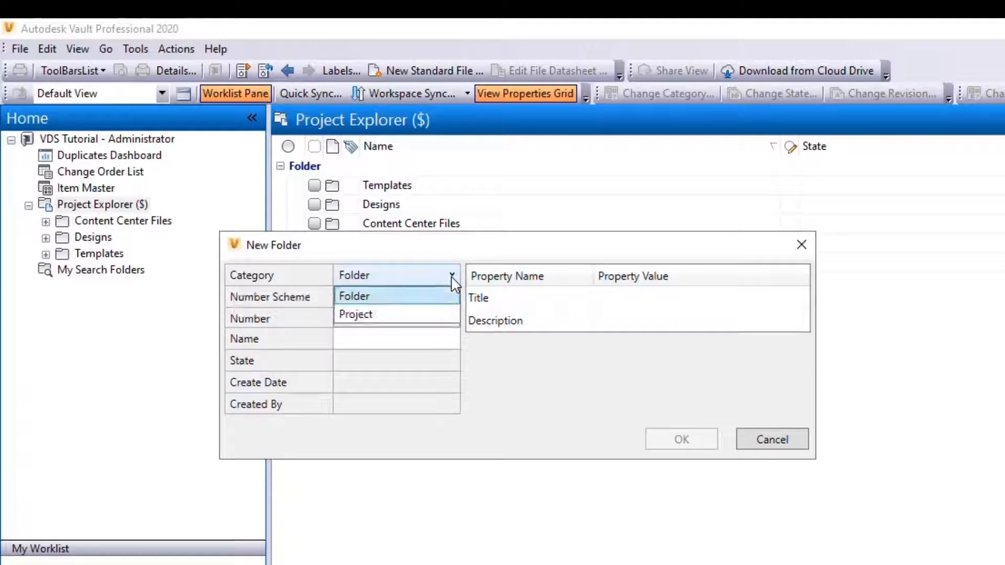
click(355, 314)
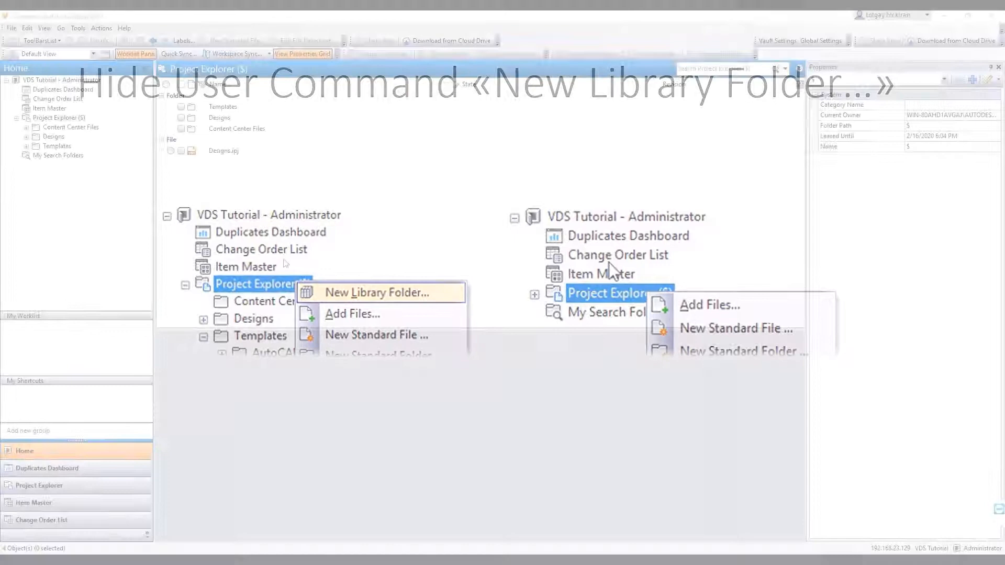
right_click(51, 117)
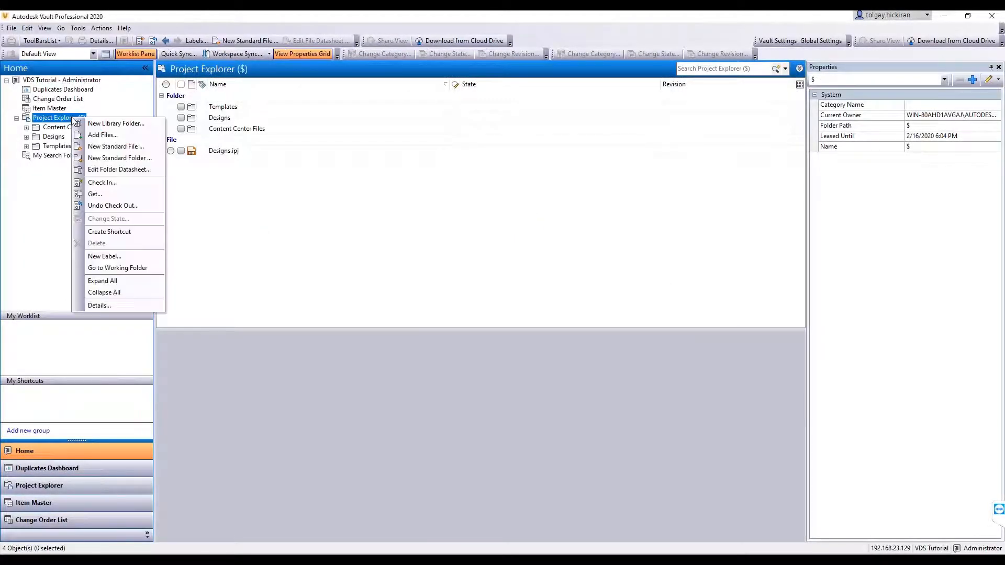
mouse_move(116, 124)
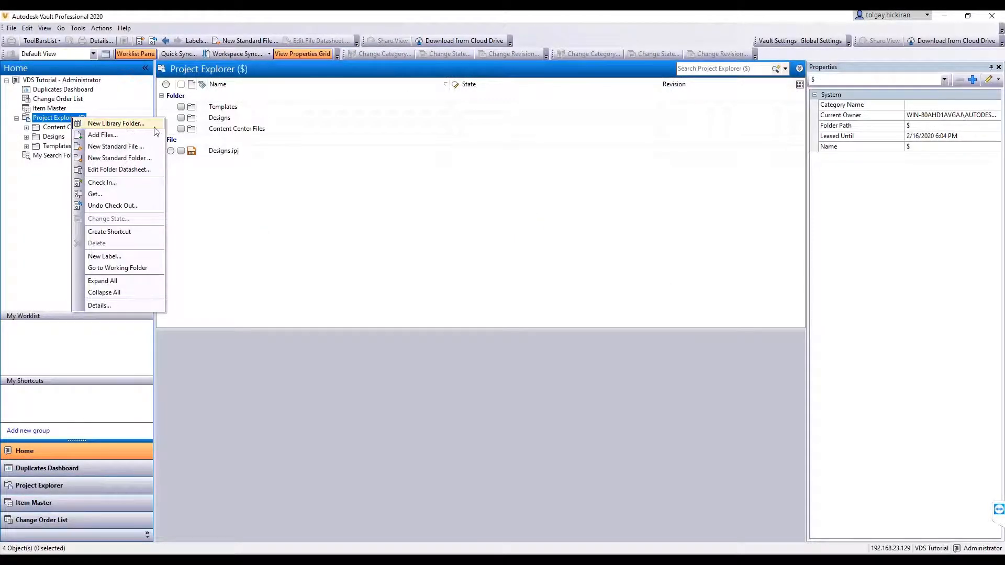
mouse_move(41, 189)
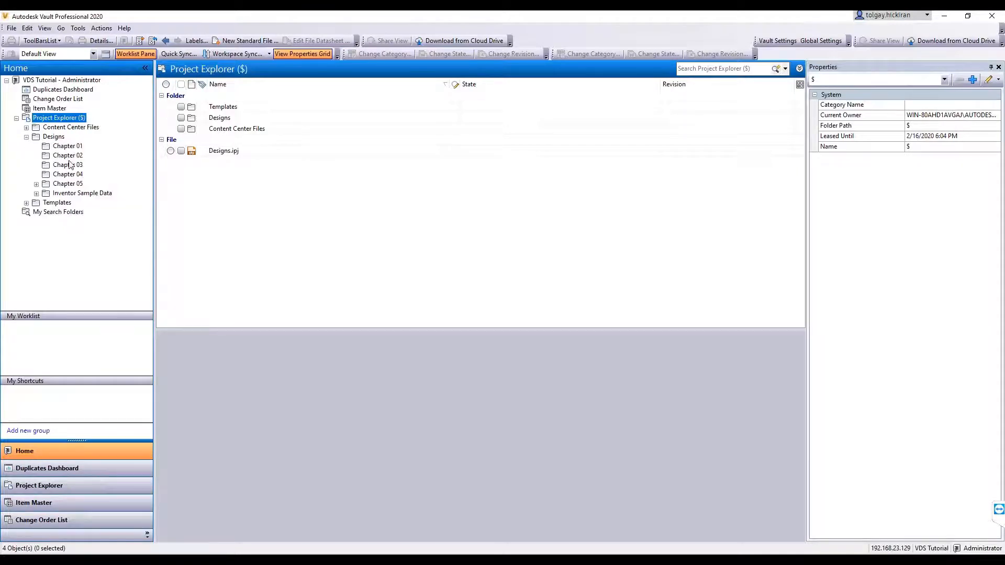
- Open VaultCommands.xlsx from Designs > Chapter 03 without checking it out
click(67, 165)
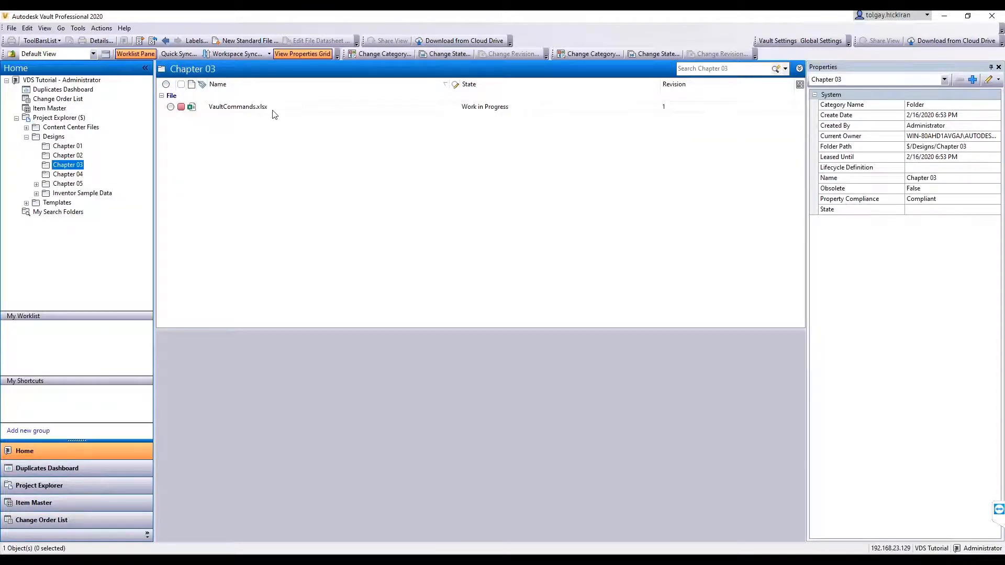
double_click(238, 107)
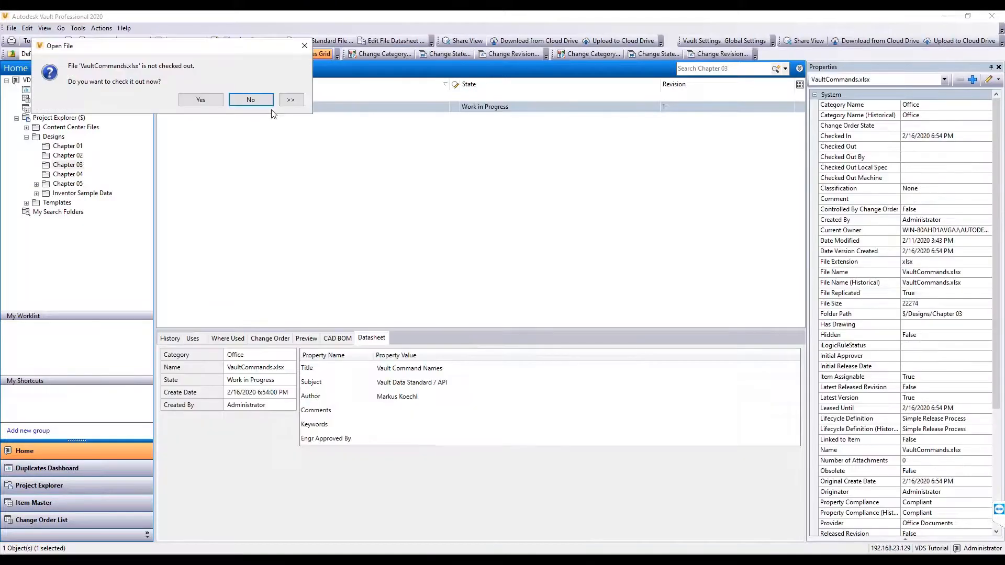
click(250, 101)
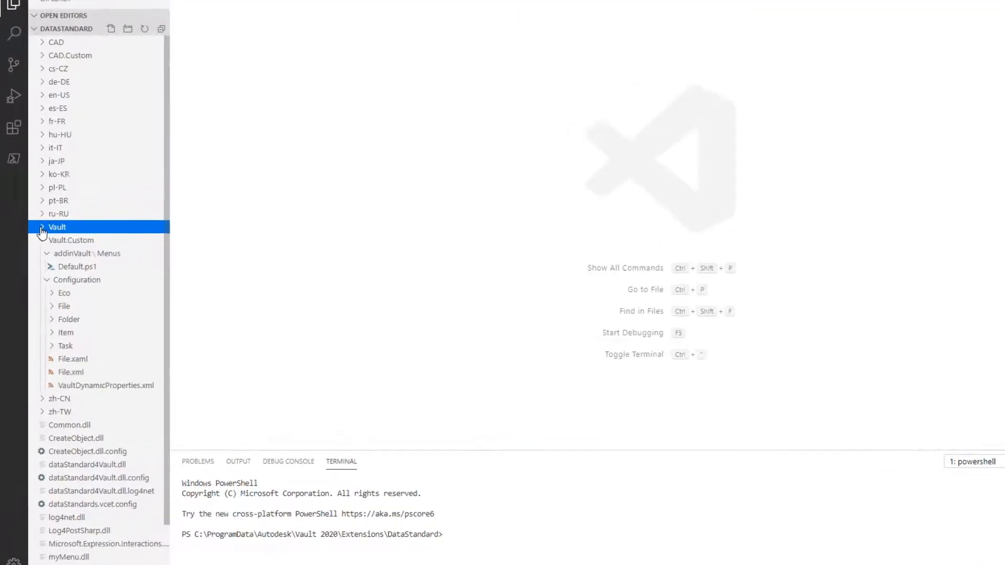
- Paste MenuDefinitions.xml into the Vault.Custom folder and open the copy
click(57, 228)
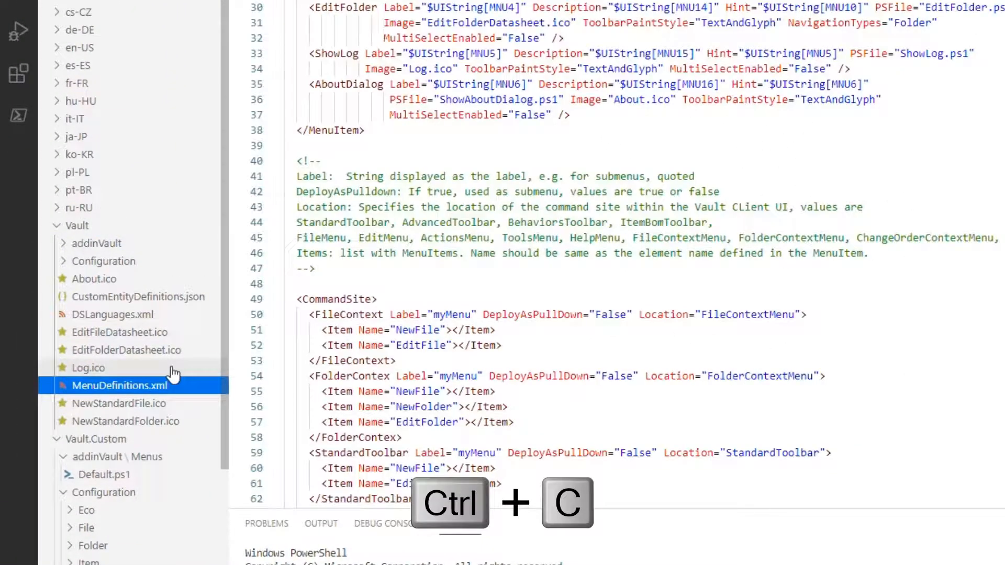
mouse_move(149, 416)
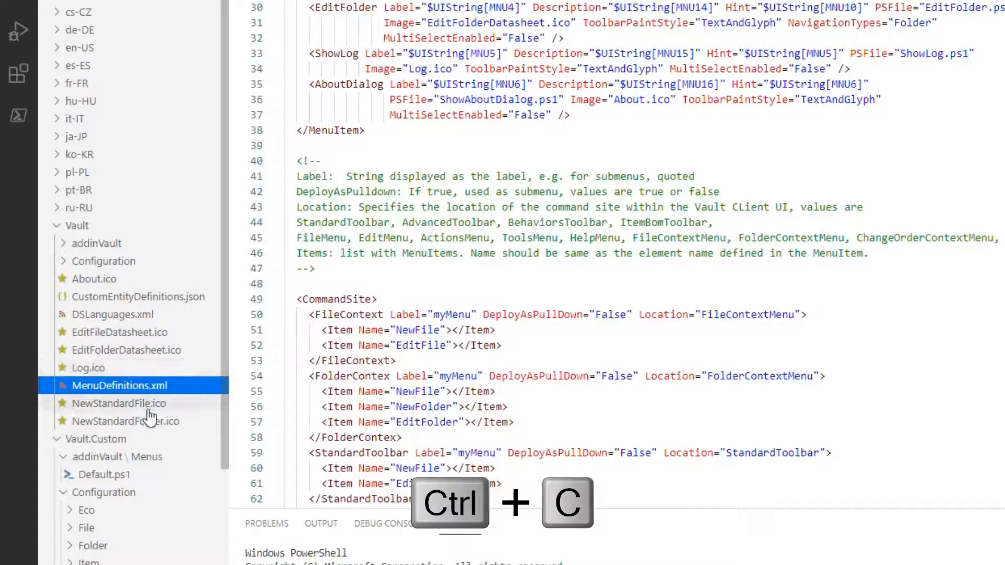
mouse_move(106, 439)
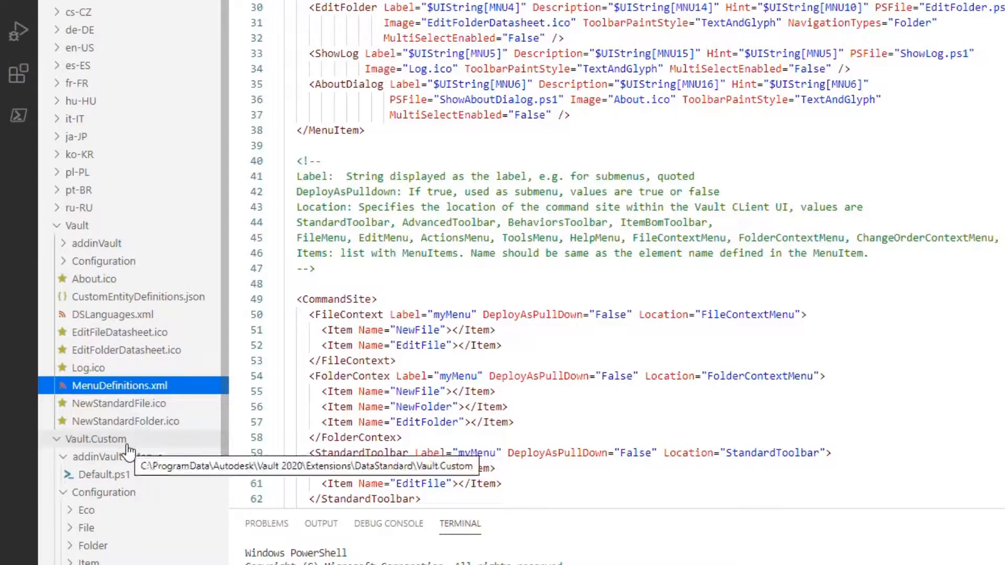
click(101, 439)
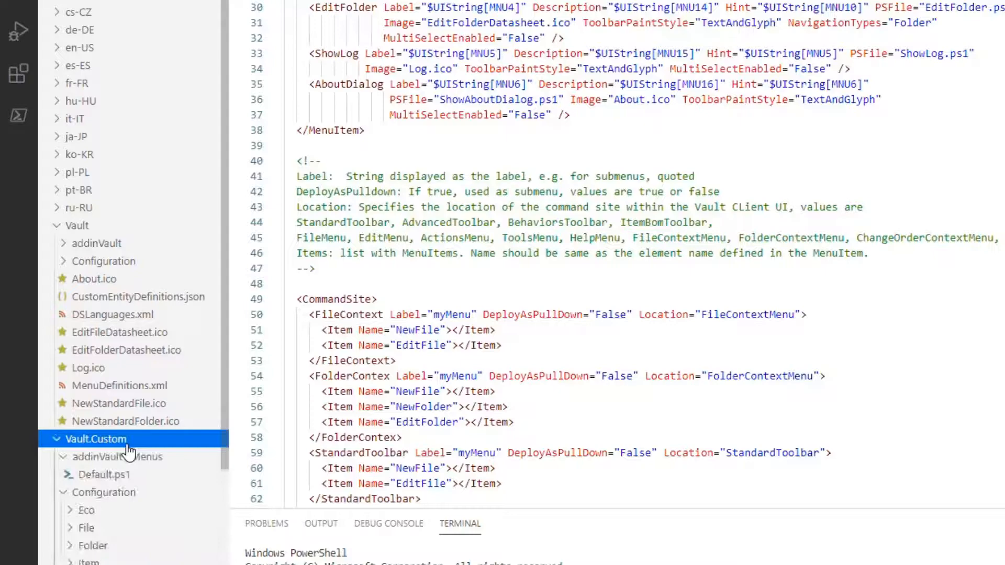
key(ctrl+v)
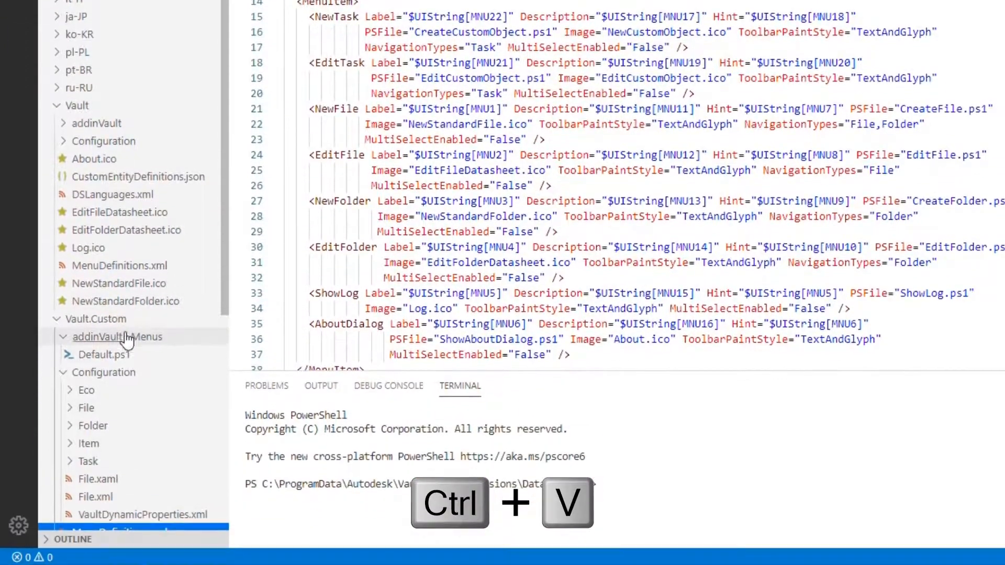
click(118, 442)
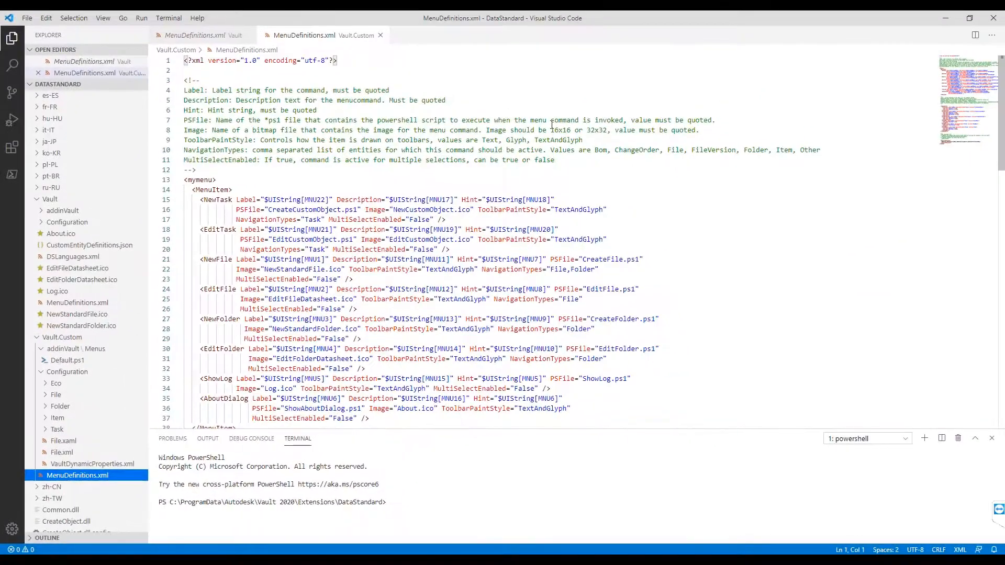
- Append NewLibraryFolder and NewLibraryFolderForContextMenus to SuppressMenuItems in MenuDefinitions.xml and save
scroll(down, 3)
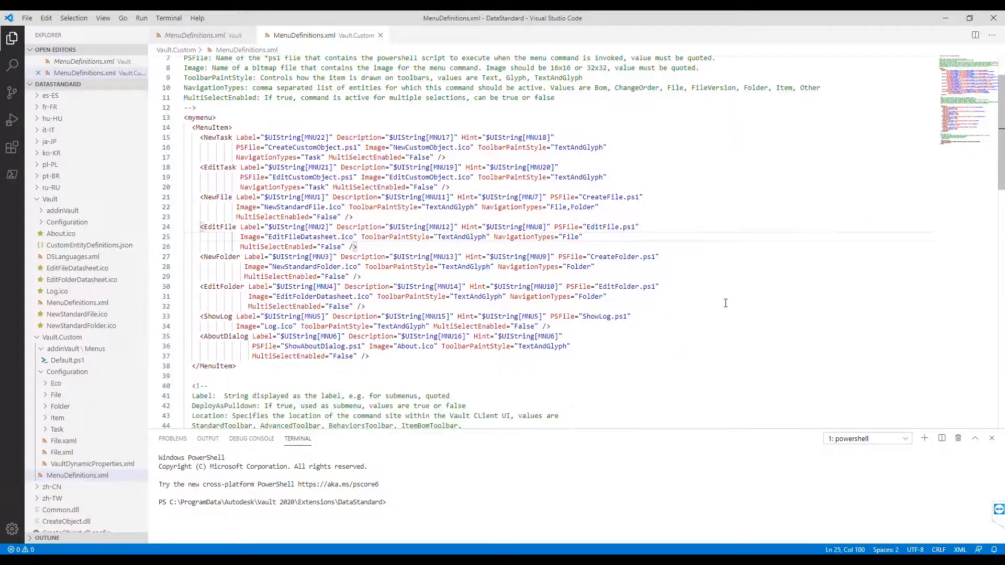
scroll(down, 3)
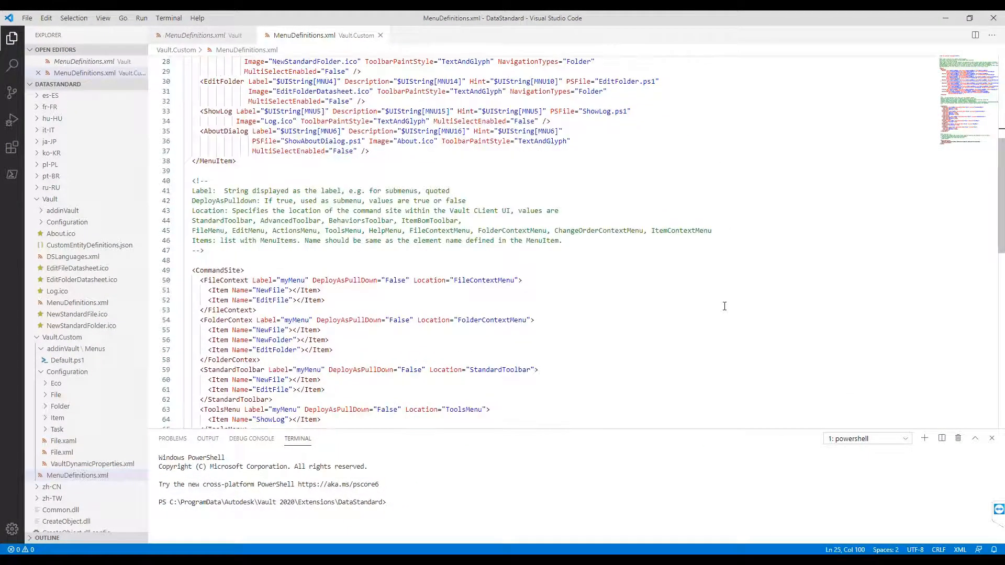
scroll(down, 3)
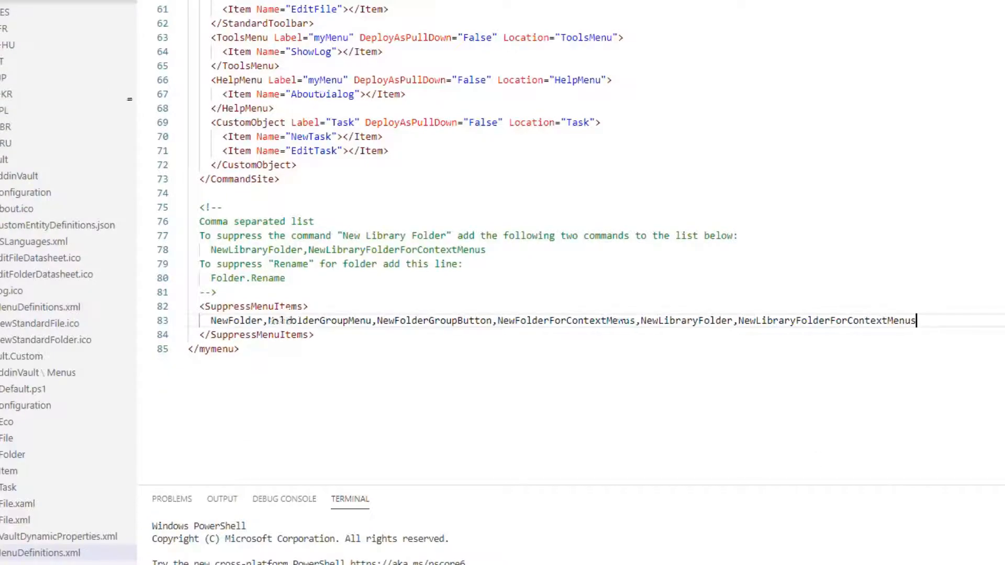
key(ctrl+s)
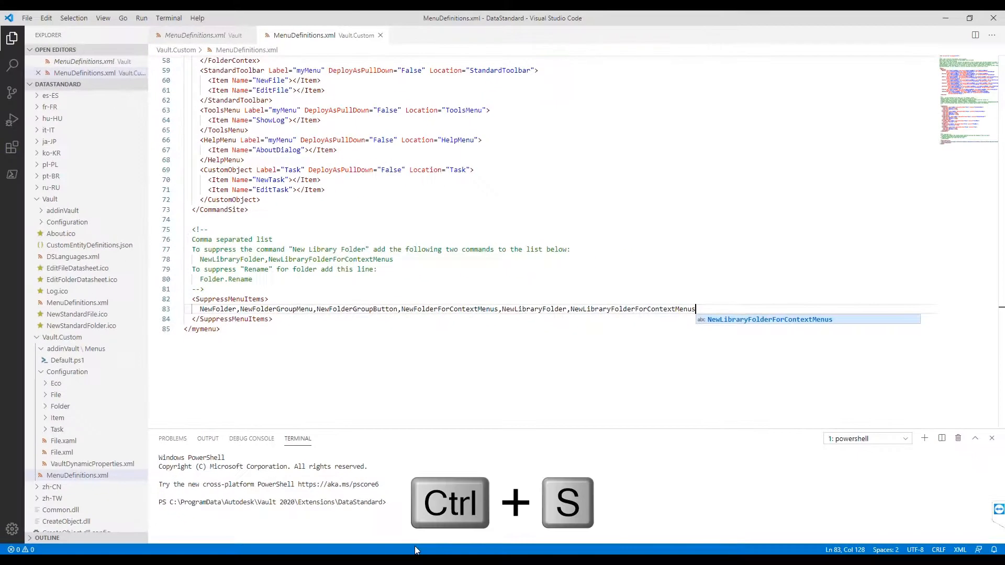
key(ctrl+s)
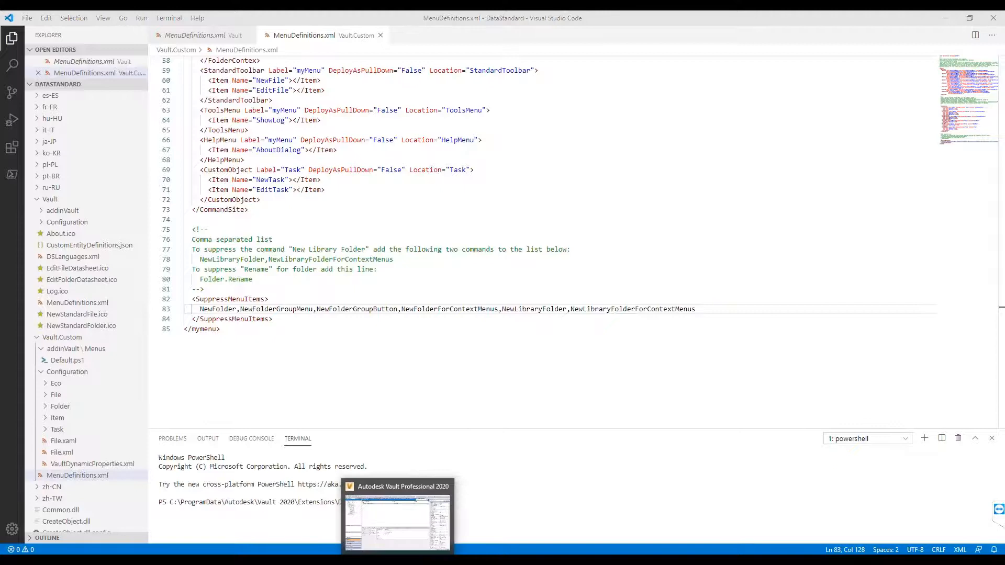